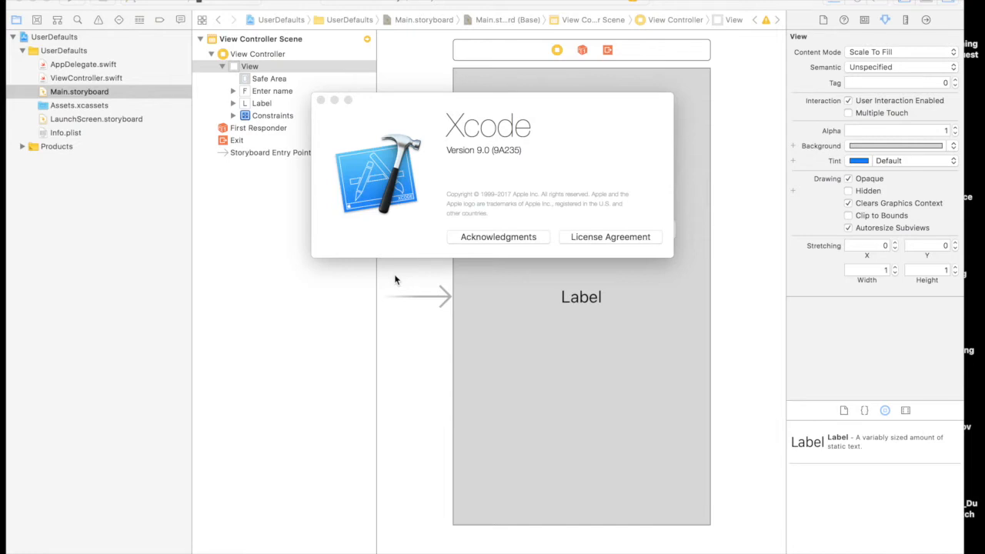
mouse_move(436, 154)
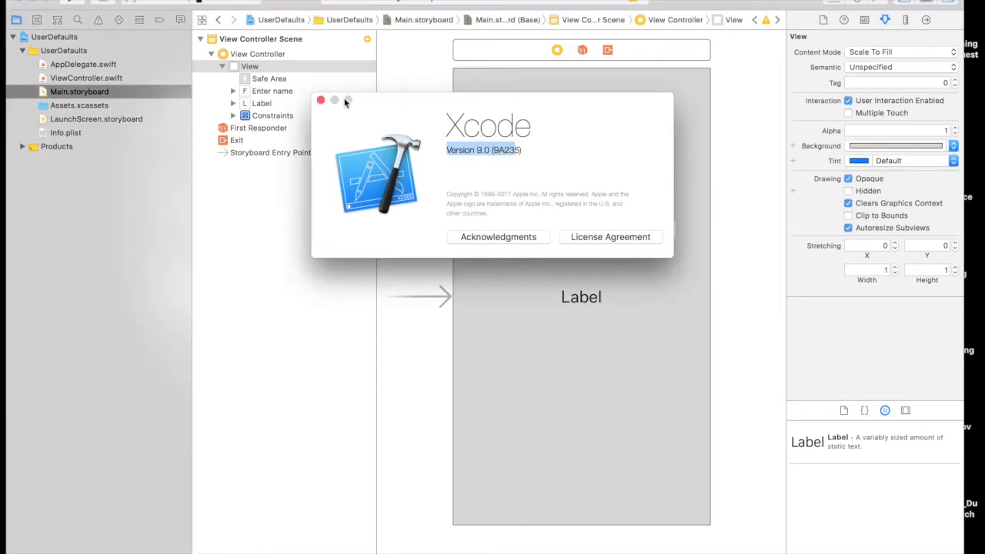
Close the About Xcode window and clear the selection on the storyboard canvas
left_click(321, 100)
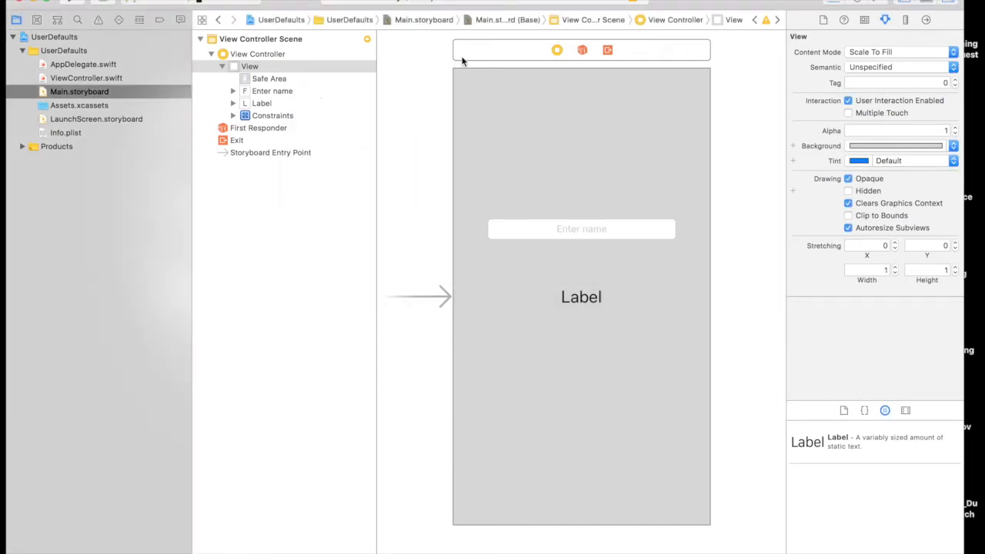
left_click(418, 147)
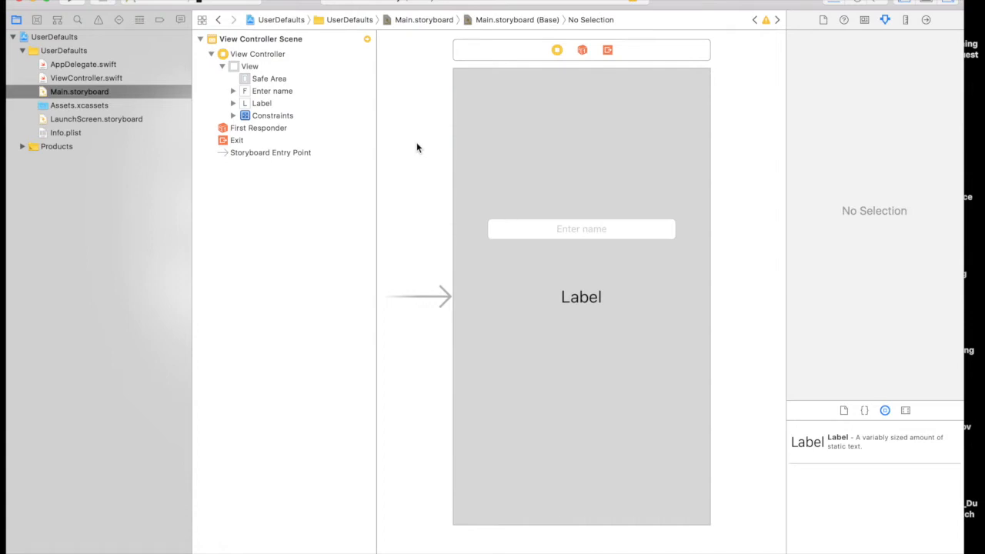
mouse_move(556, 244)
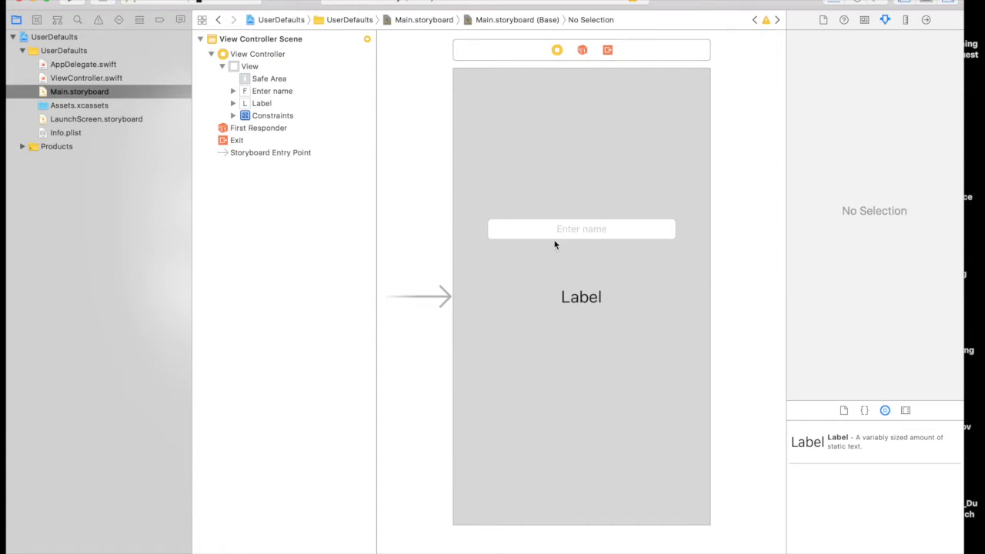
Create the txtName outlet for the text field, then drag the label in and name it lblName
left_click(581, 297)
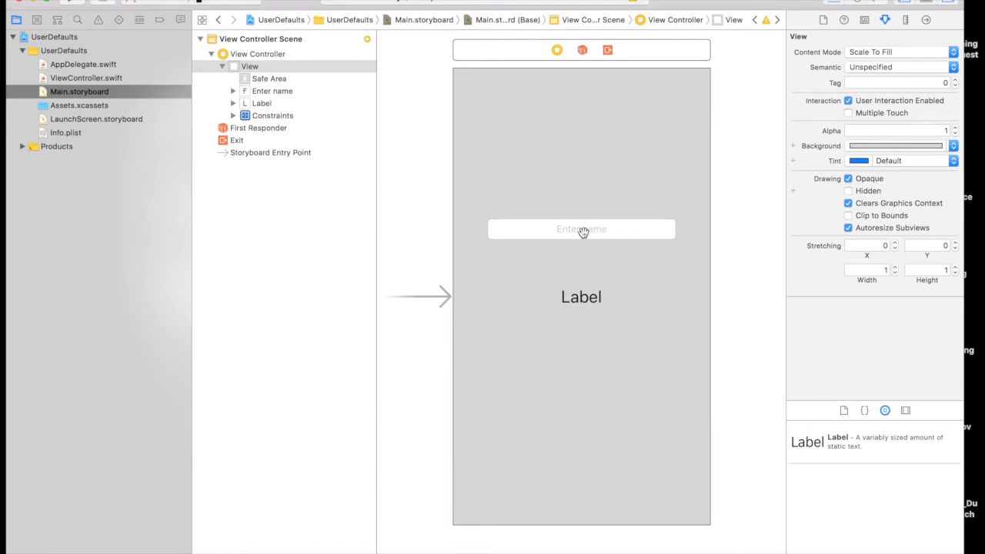
mouse_move(573, 333)
type("txt")
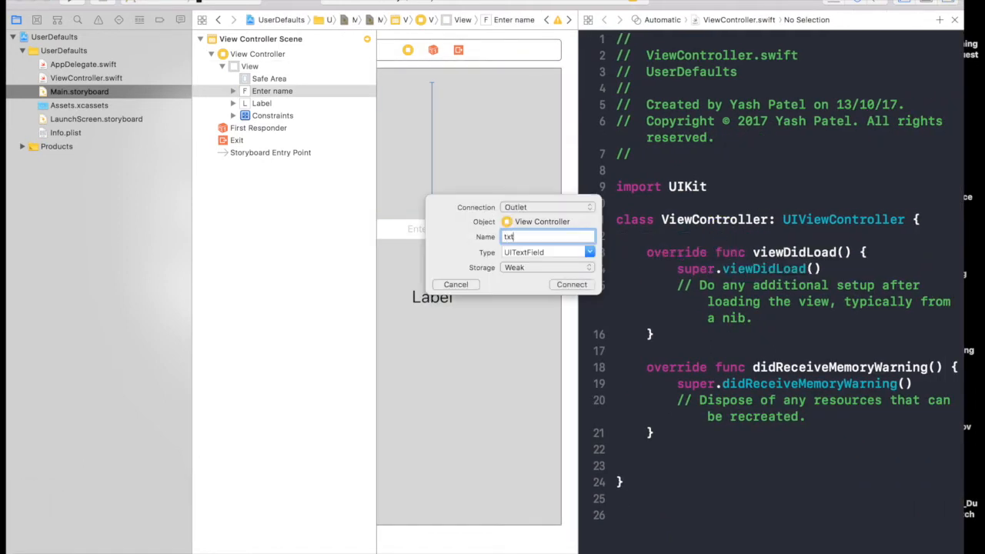
left_click(571, 284)
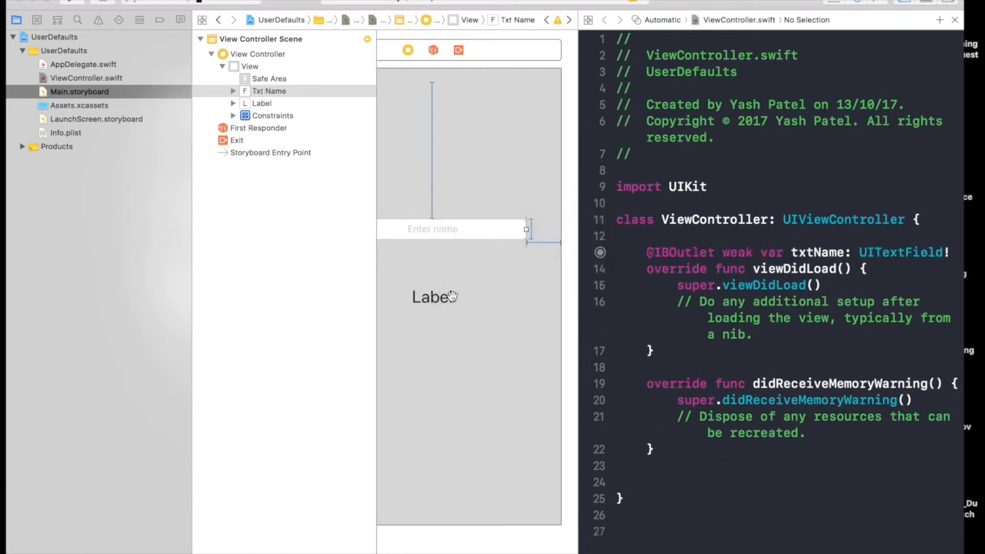
left_click_drag(432, 297, 654, 264)
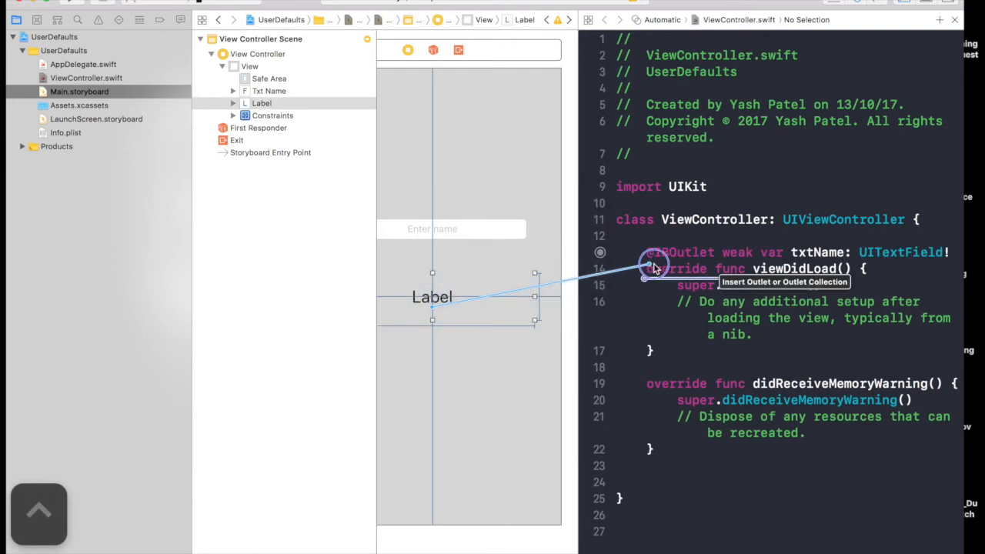
left_click(651, 268)
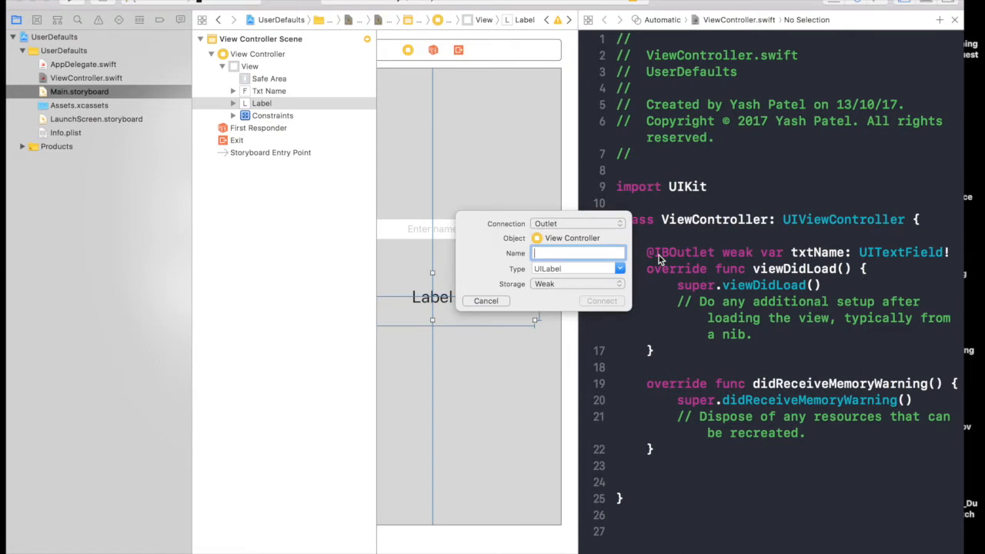
type("lbl")
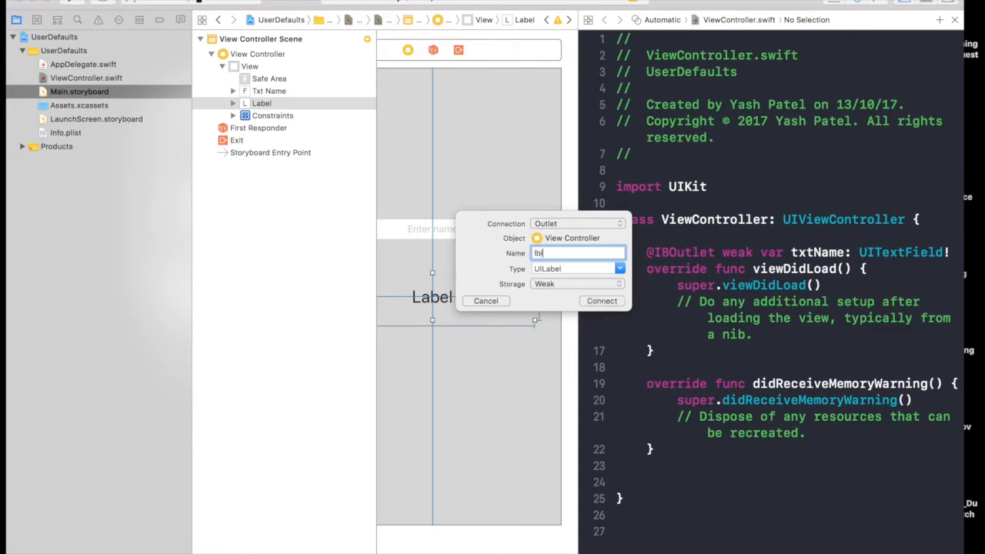
type("Name")
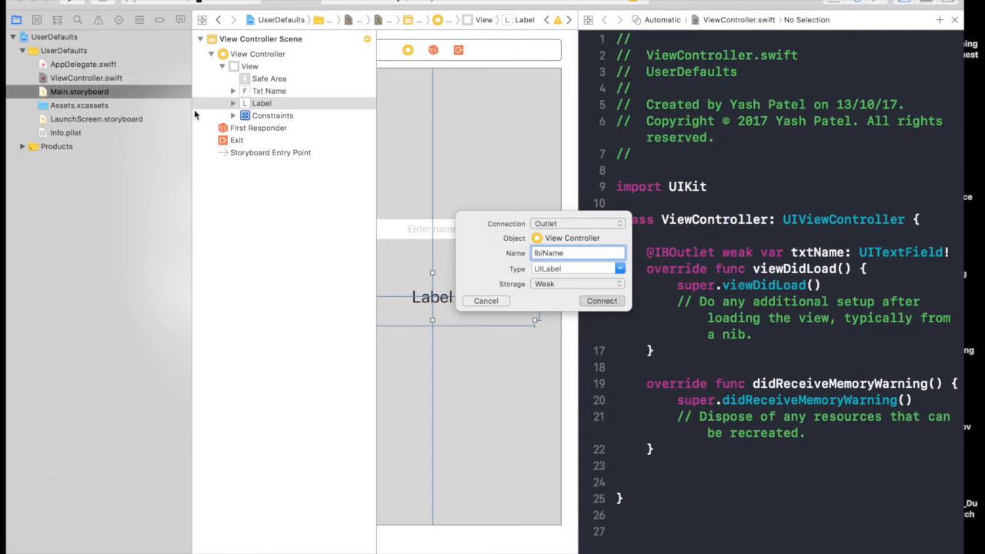
Connect the lblName outlet and add UITextFieldDelegate to the ViewController class declaration
left_click(601, 300)
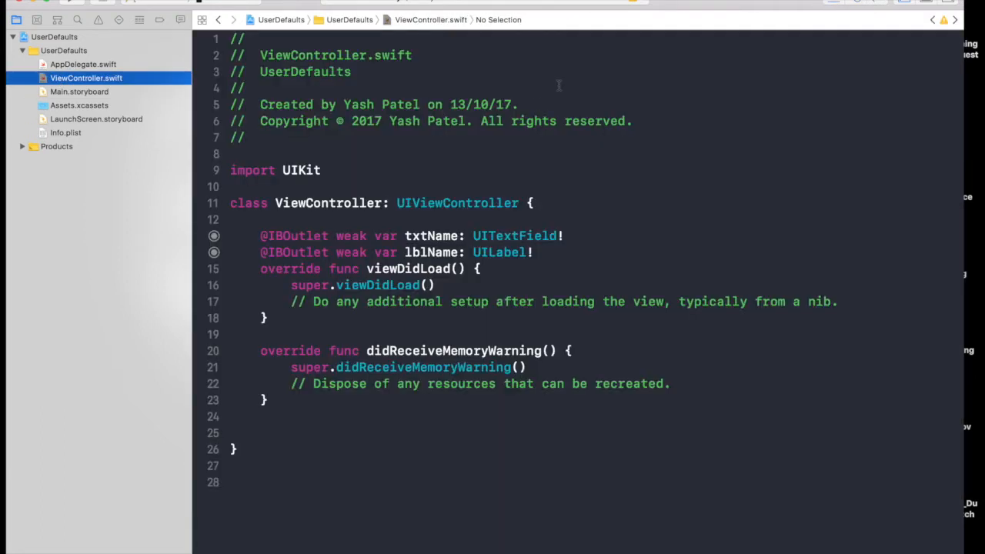
left_click(521, 202)
type(", ")
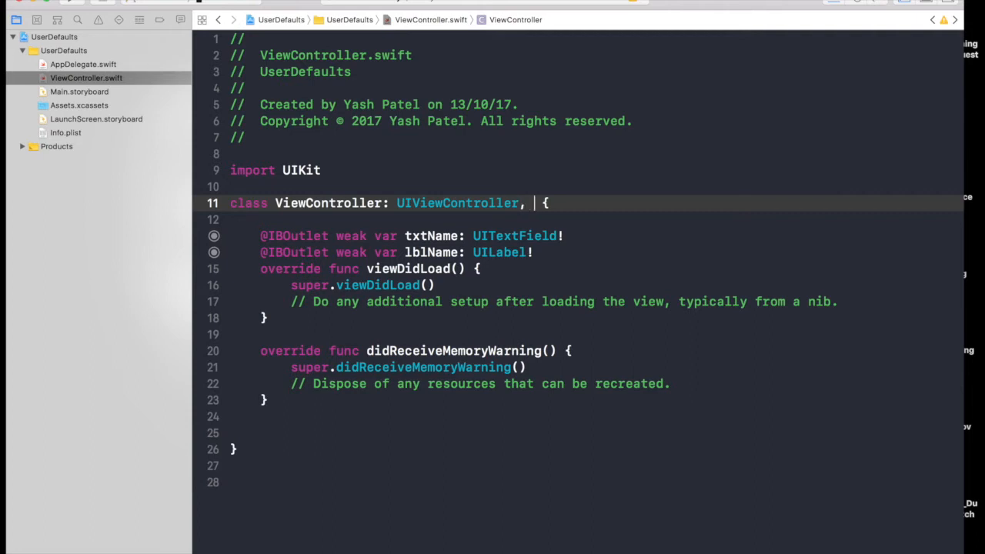
type("UITextFieldDelegate")
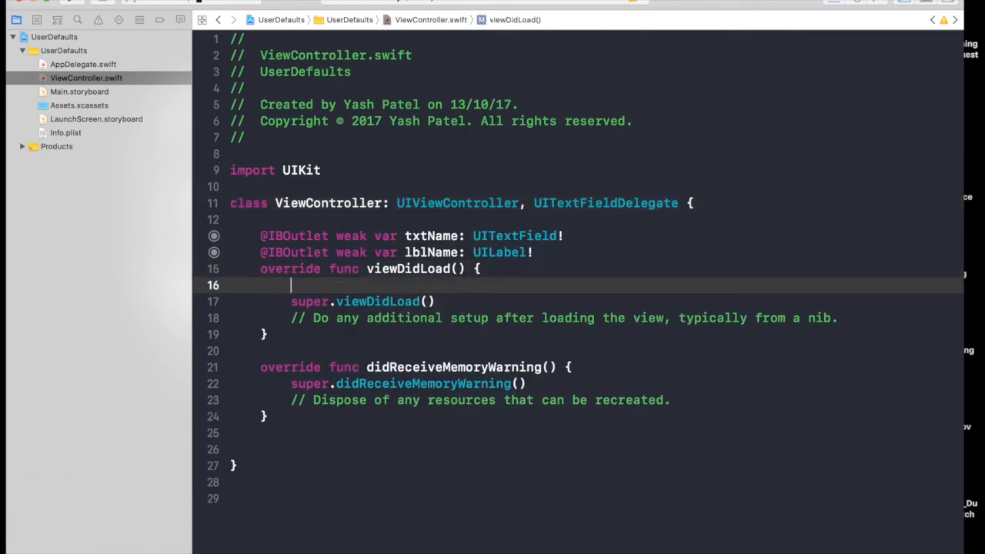
type("t")
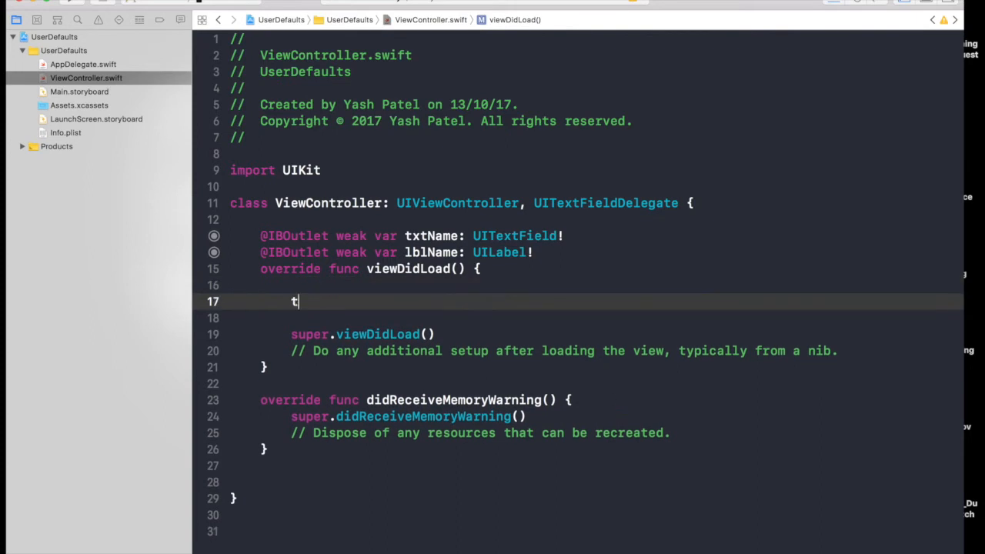
Write txtName.delegate = self in viewDidLoad
type("xtName")
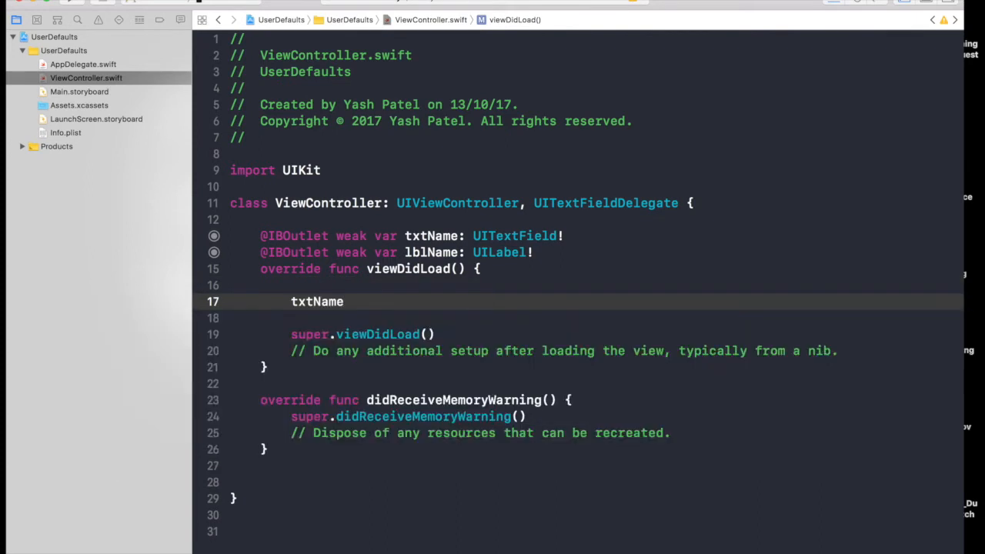
type(".delegate =")
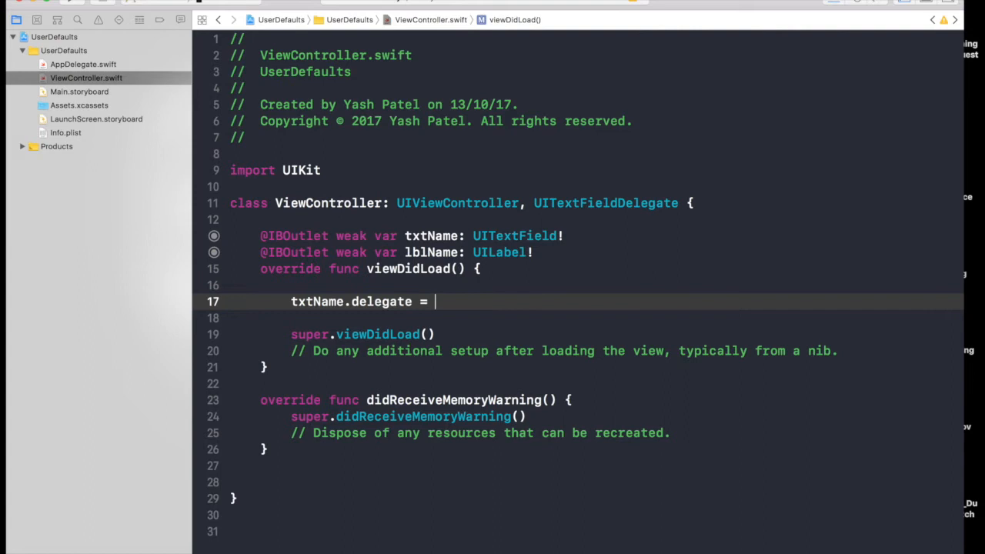
type("self")
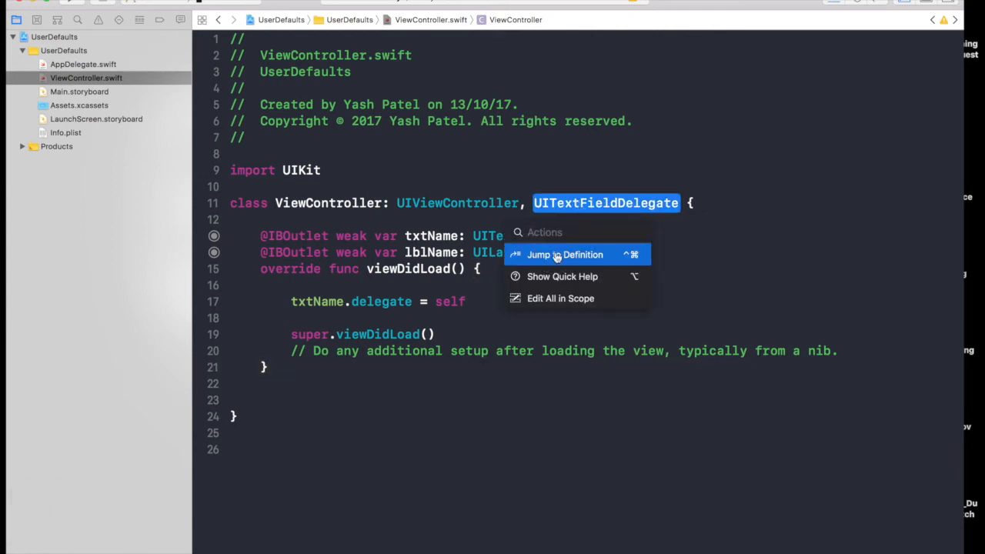
Add an empty textFieldShouldReturn stub via autocomplete and return to Main.storyboard
left_click(564, 255)
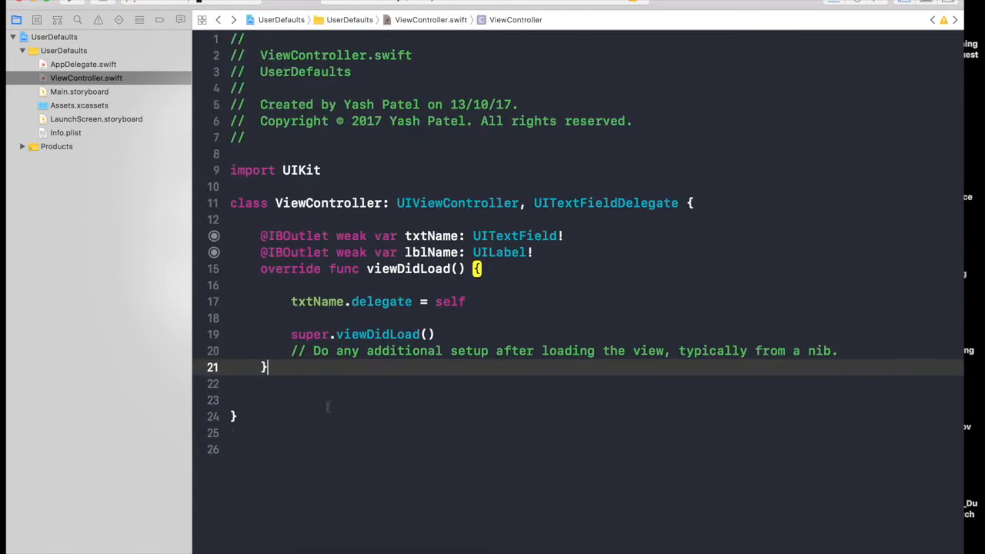
type("retu")
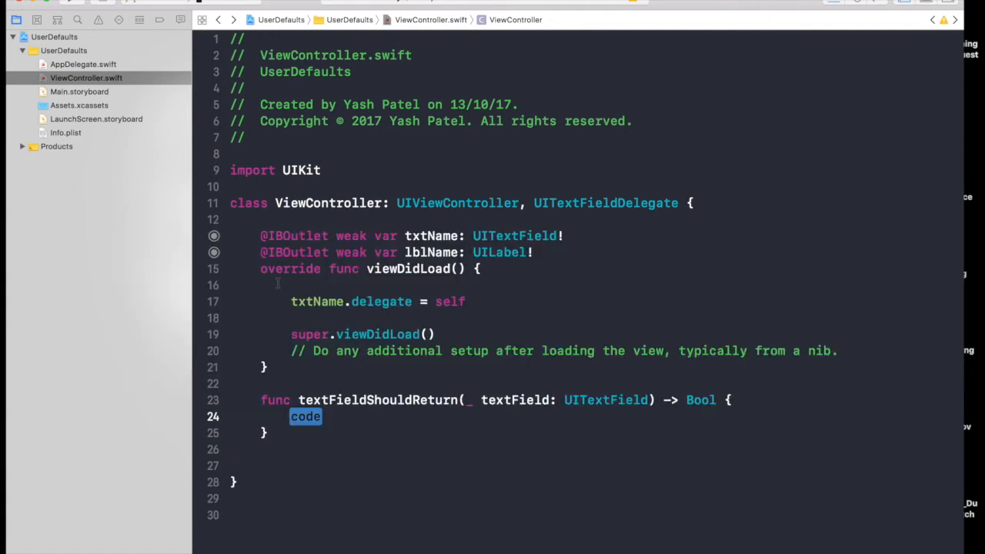
left_click(79, 92)
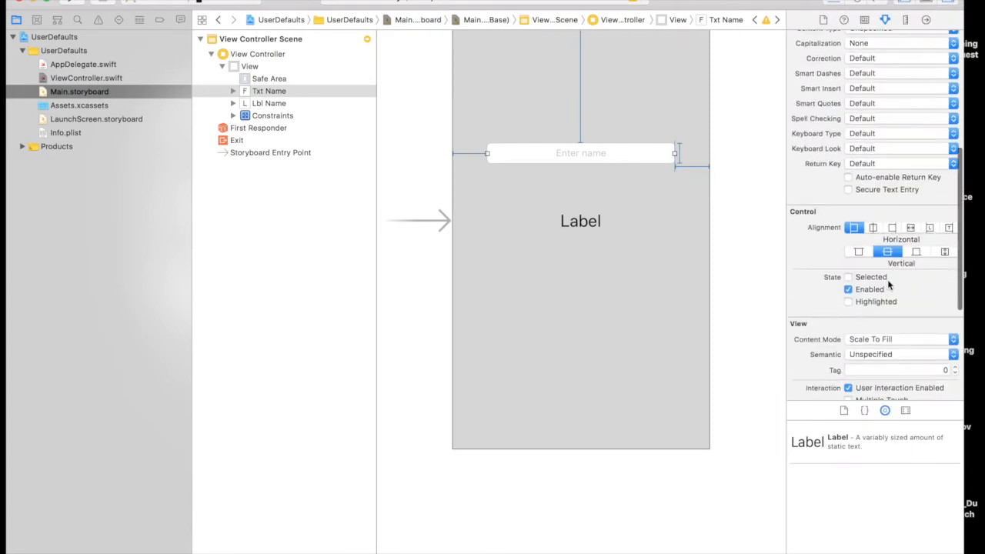
Set the name text field's Tag to 1, then go back to ViewController.swift
scroll("down", 3)
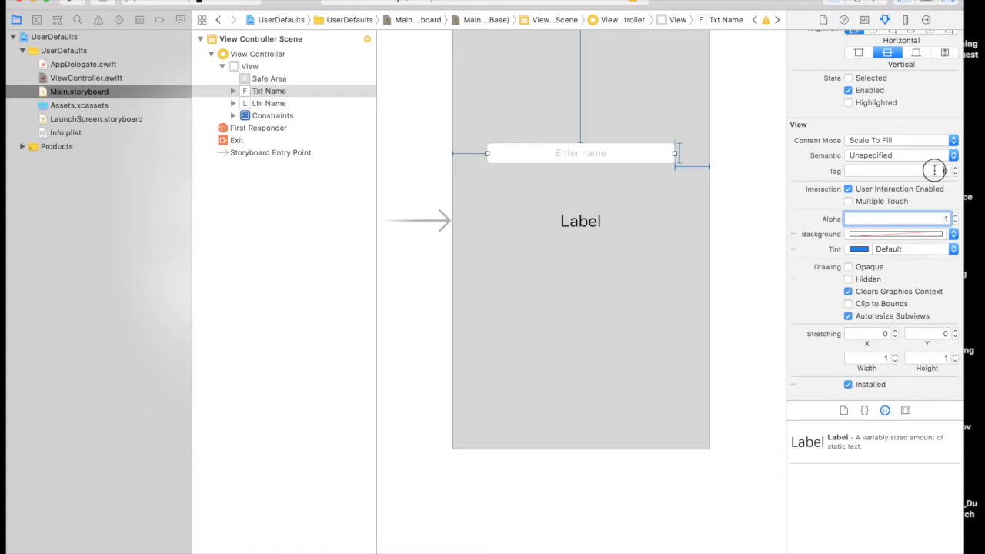
left_click(893, 171)
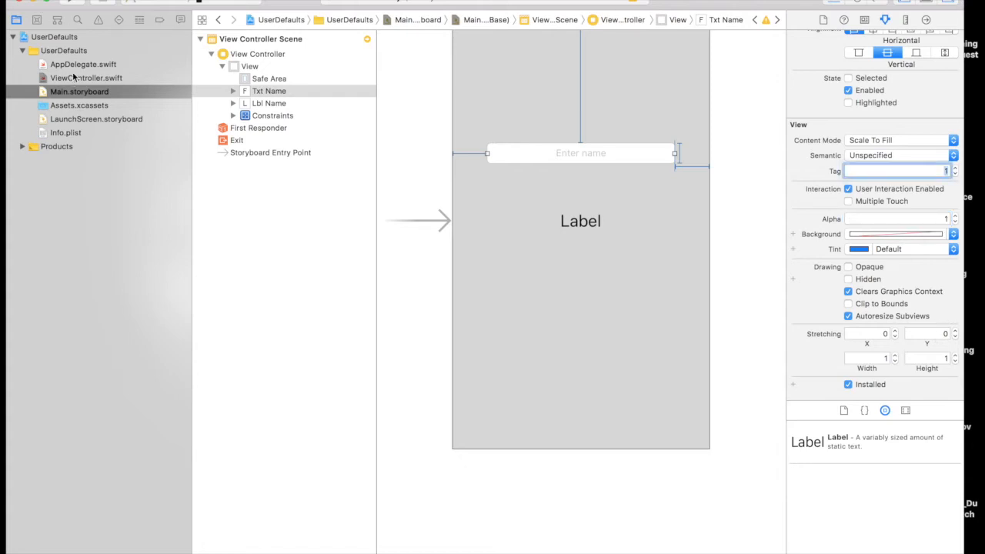
left_click(86, 78)
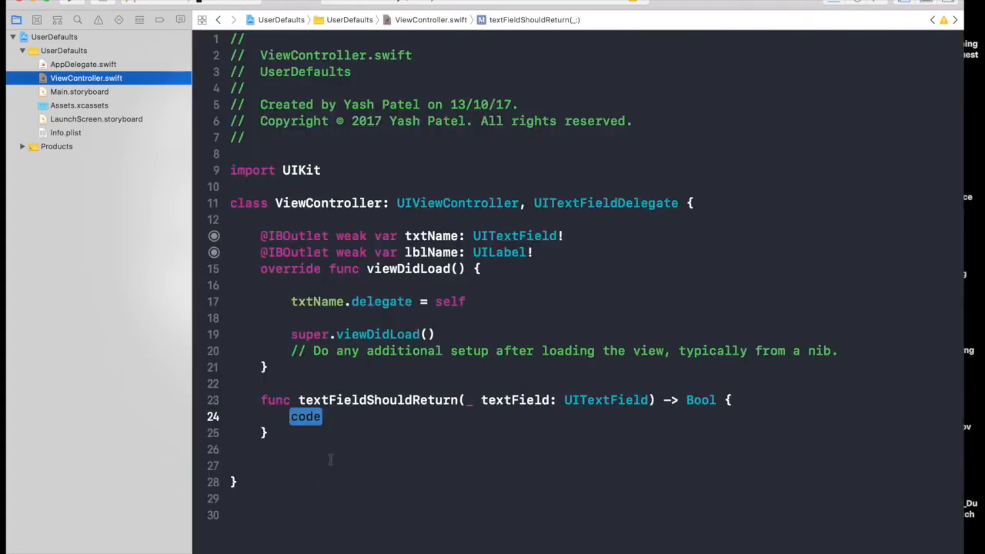
Write if textField.tag == 1 { lblName.text = textField.text! } and return true
key("Delete")
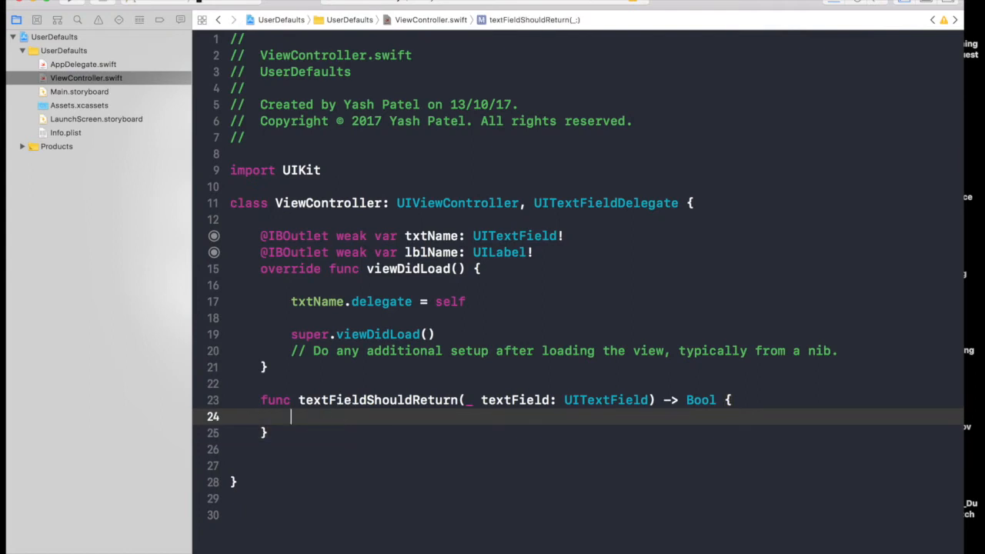
type("if t")
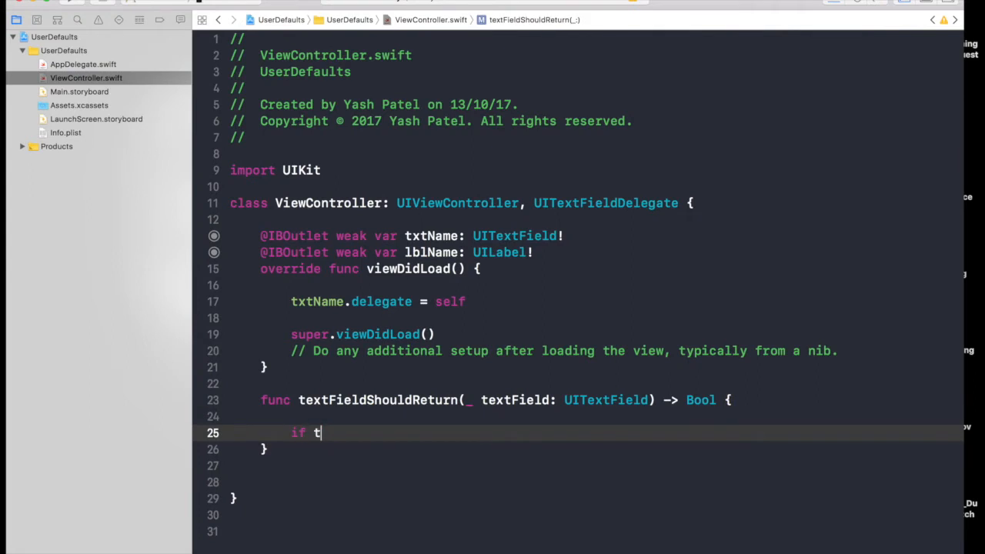
type("extField.tag == 1")
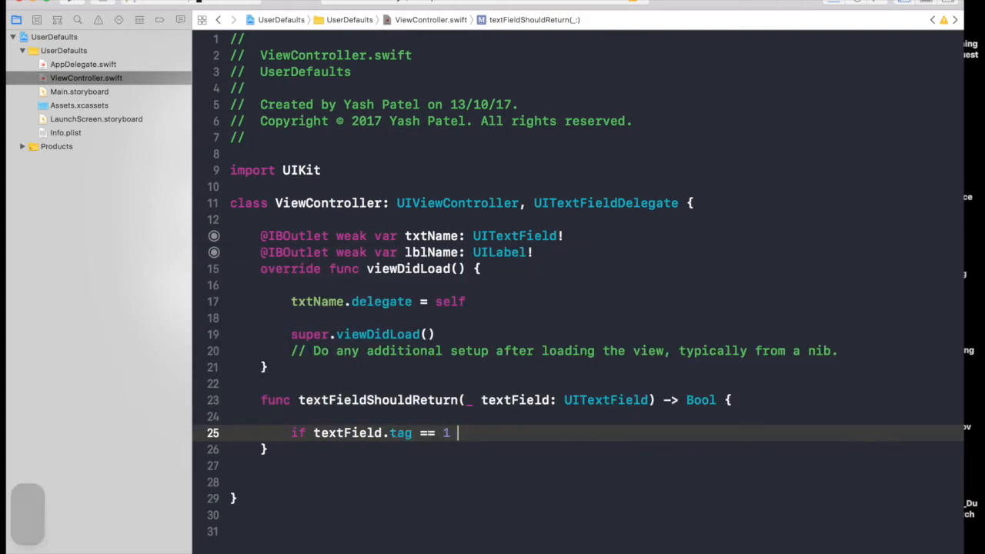
type("{")
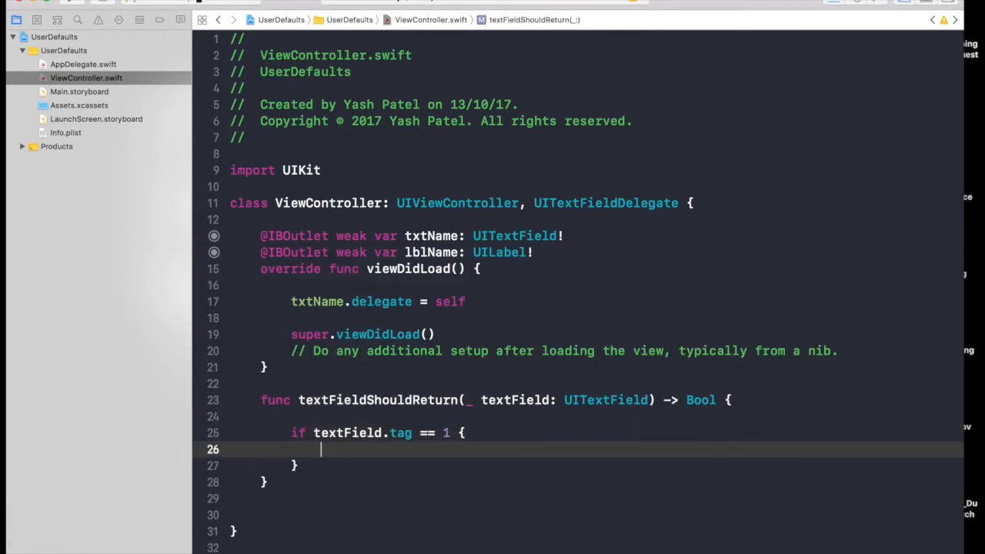
type("lblName.")
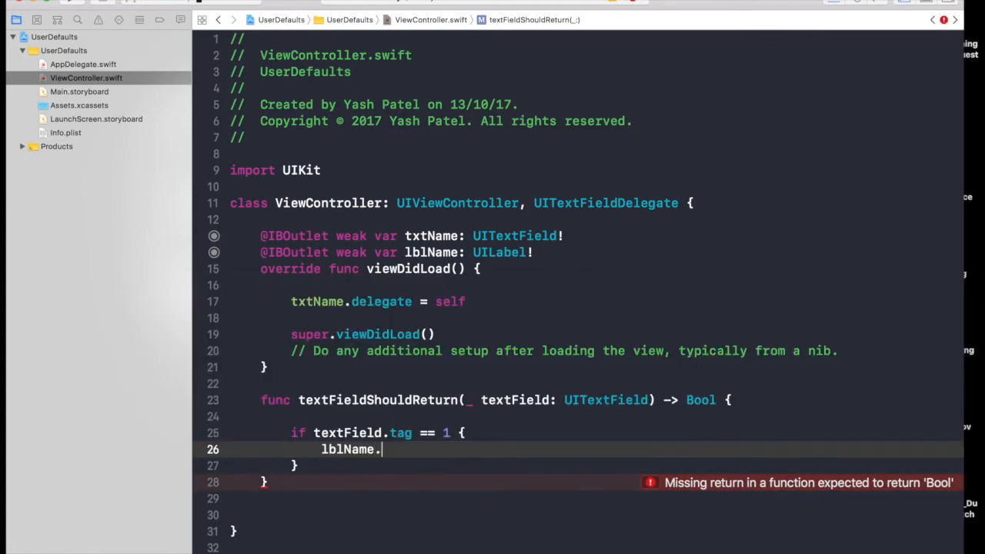
type("text =")
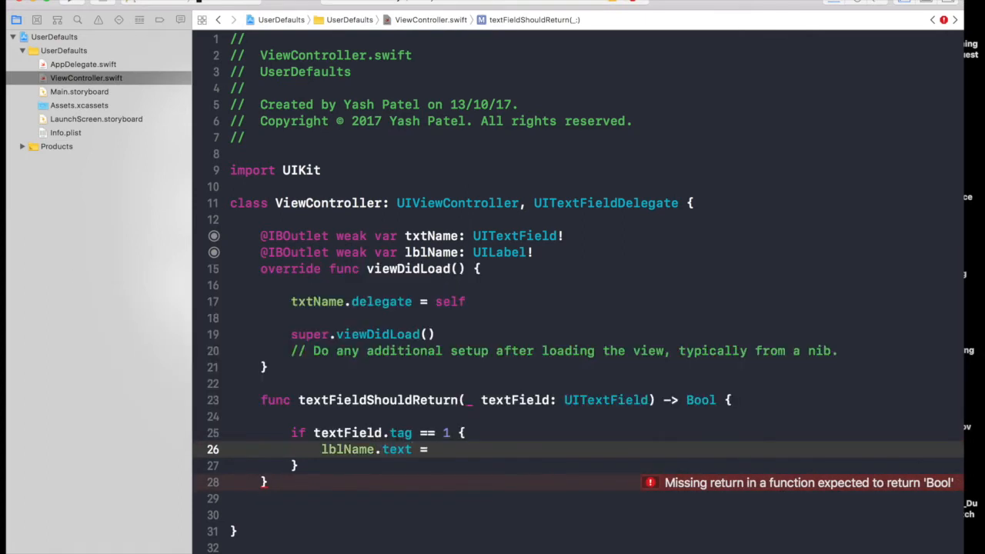
type("textField")
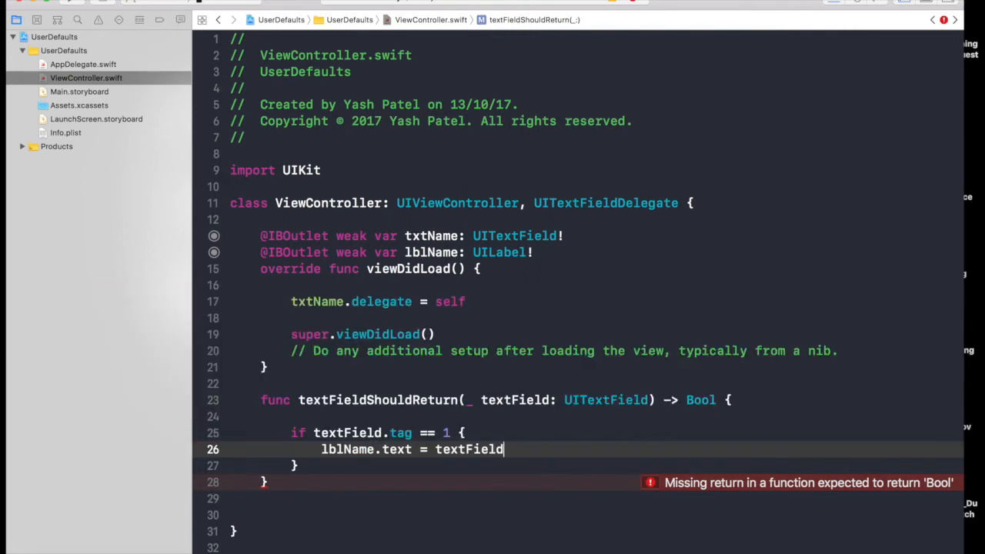
type(".text")
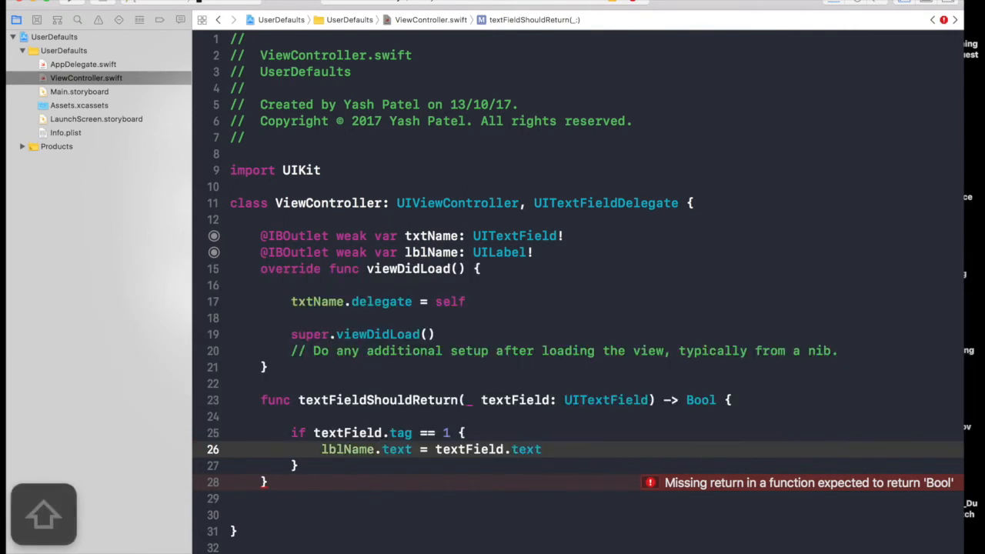
type("!")
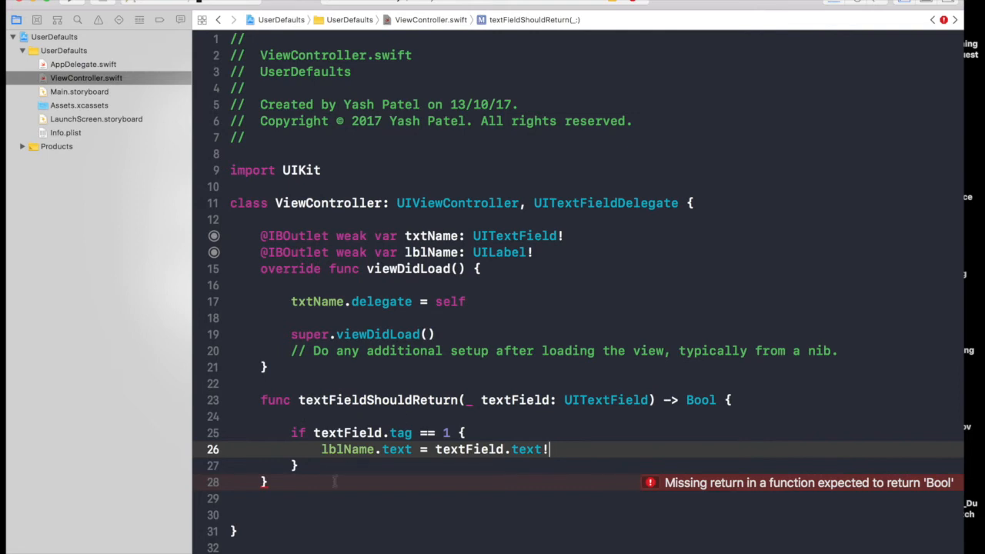
type("return true")
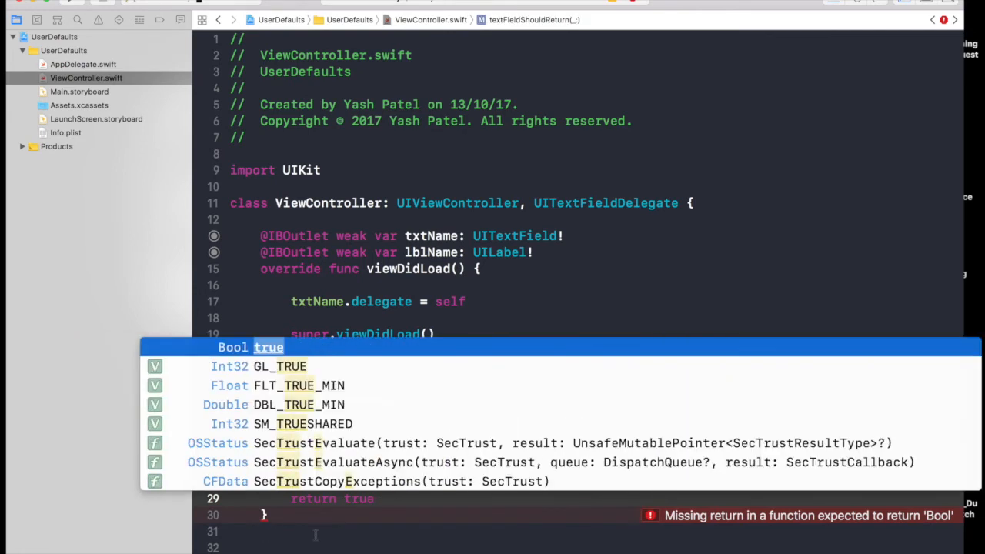
key("Escape")
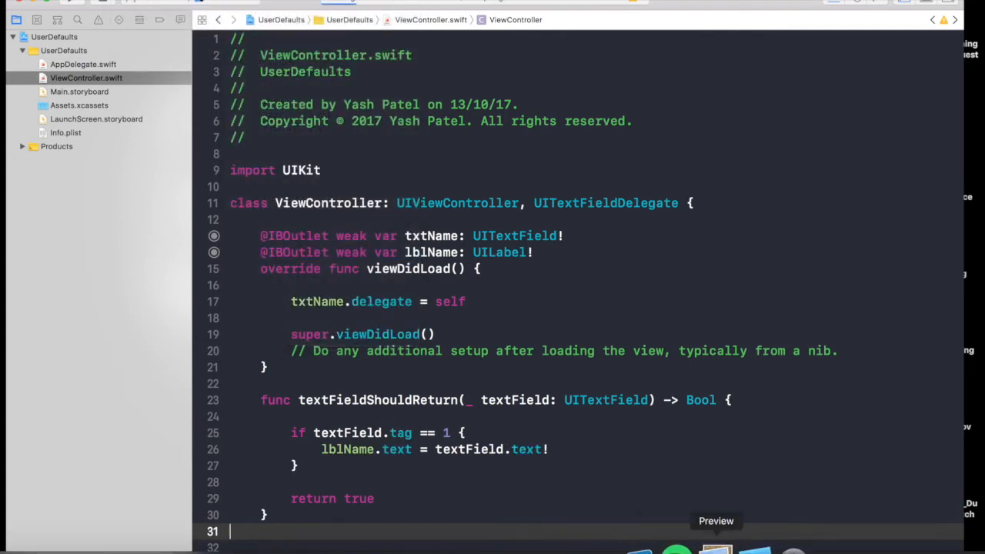
mouse_move(745, 547)
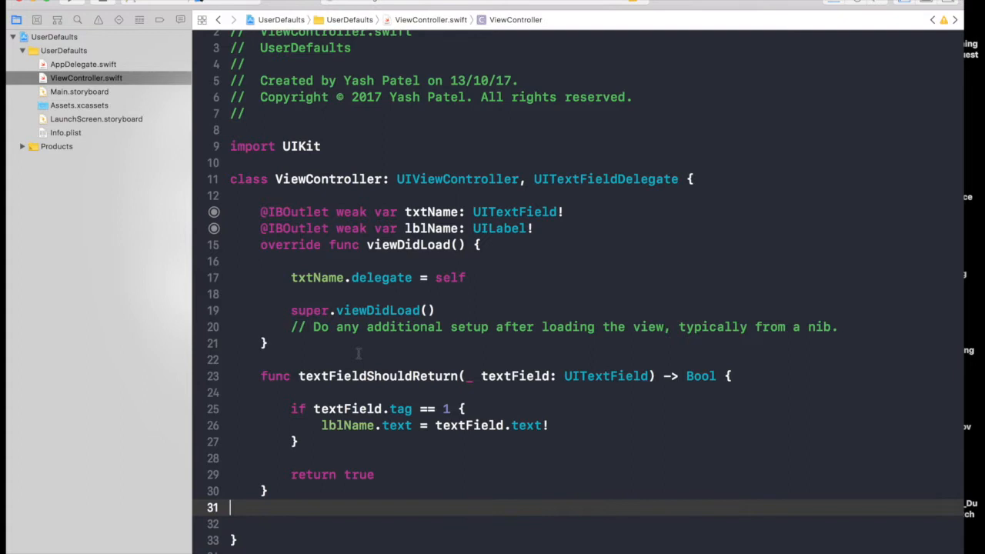
mouse_move(741, 531)
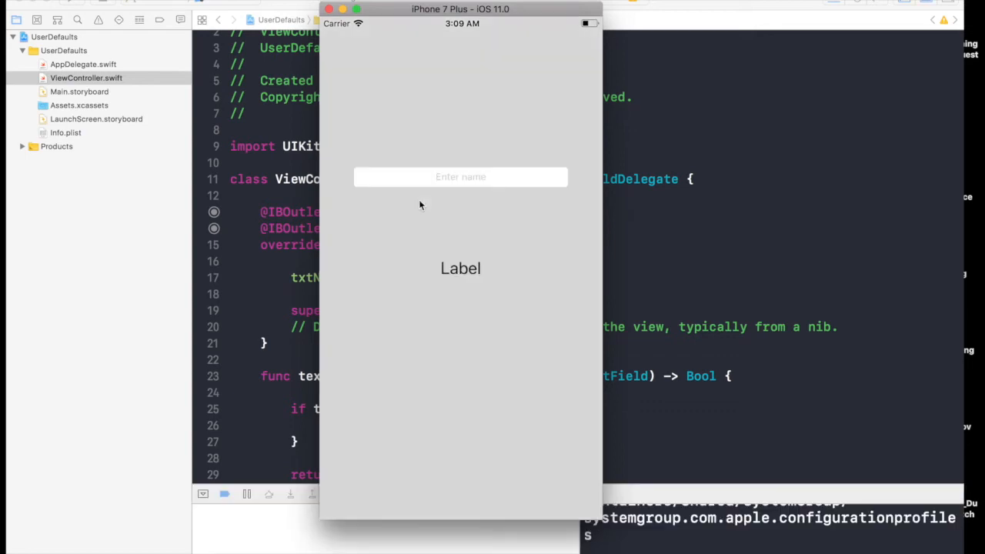
Type Yash into the app's name field and submit it so the label shows Yash
left_click(460, 177)
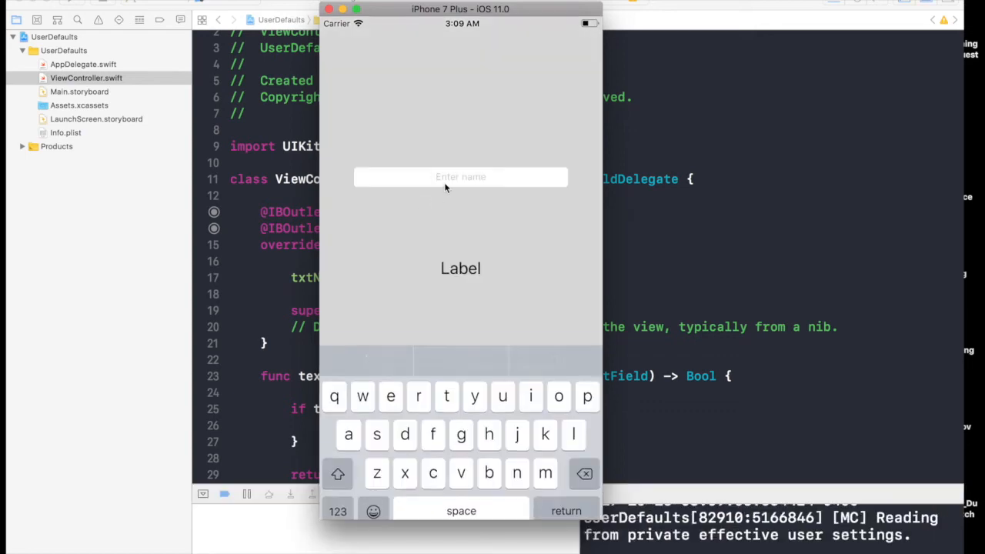
left_click(338, 473)
type("Yash")
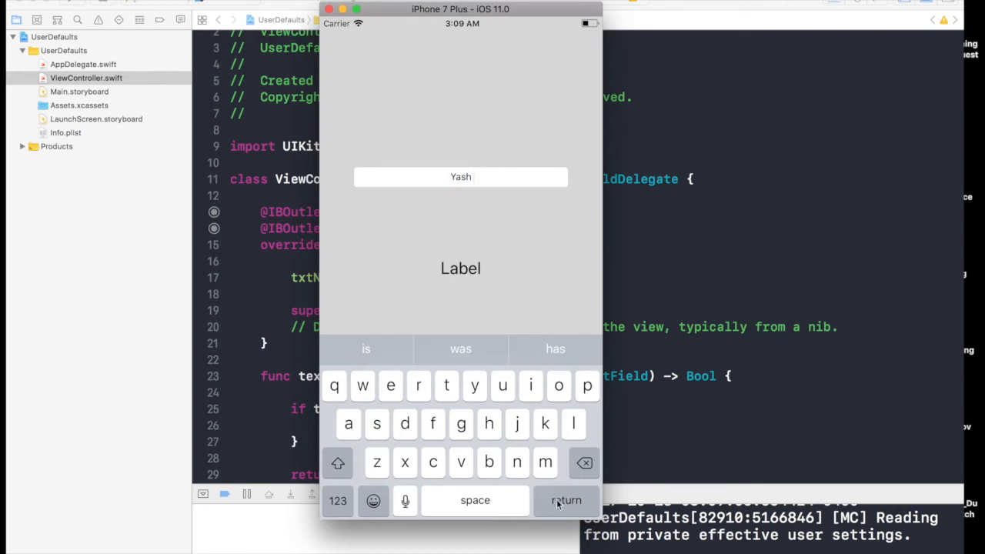
left_click(566, 500)
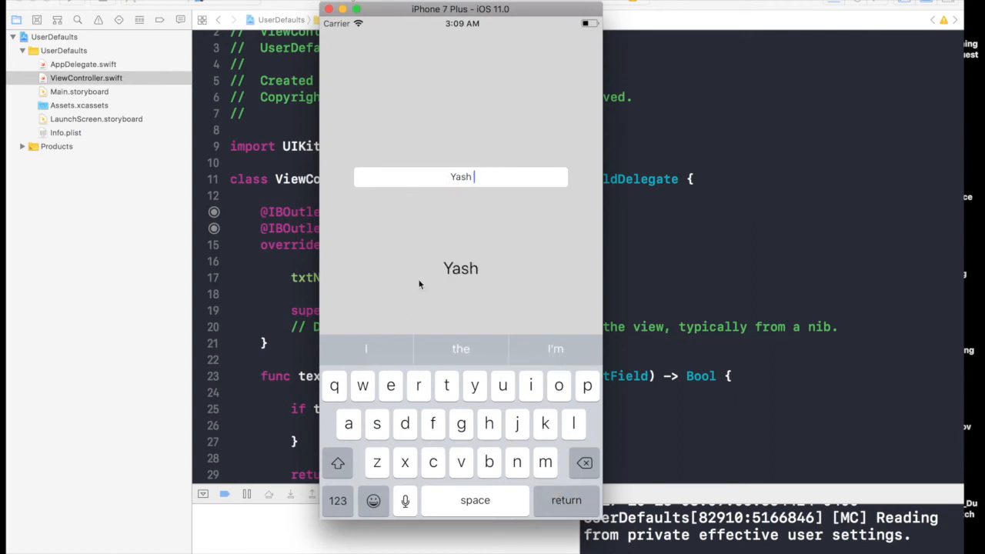
mouse_move(550, 273)
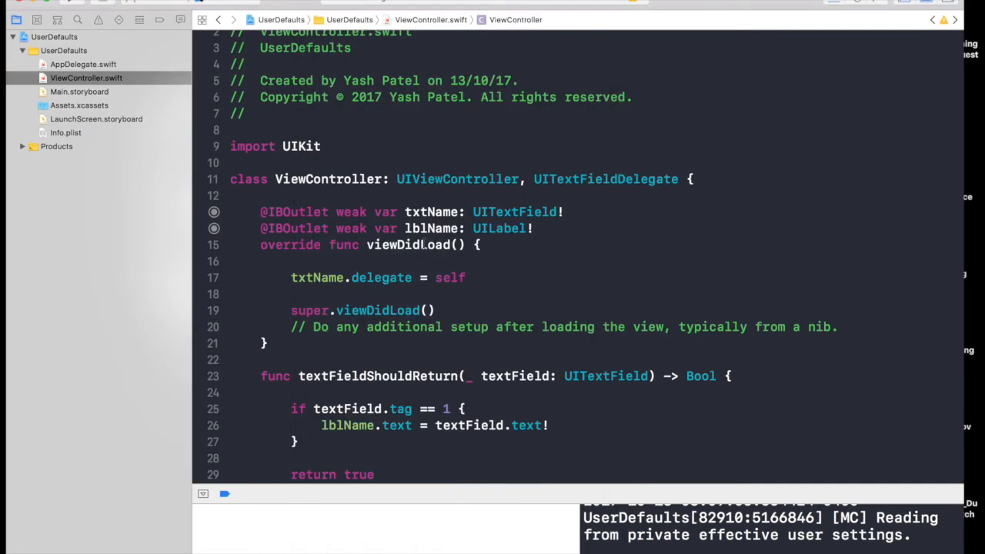
Add UserDefaults.standard.set(textField.text!, forKey: "name") below the label assignment
scroll("down", 3)
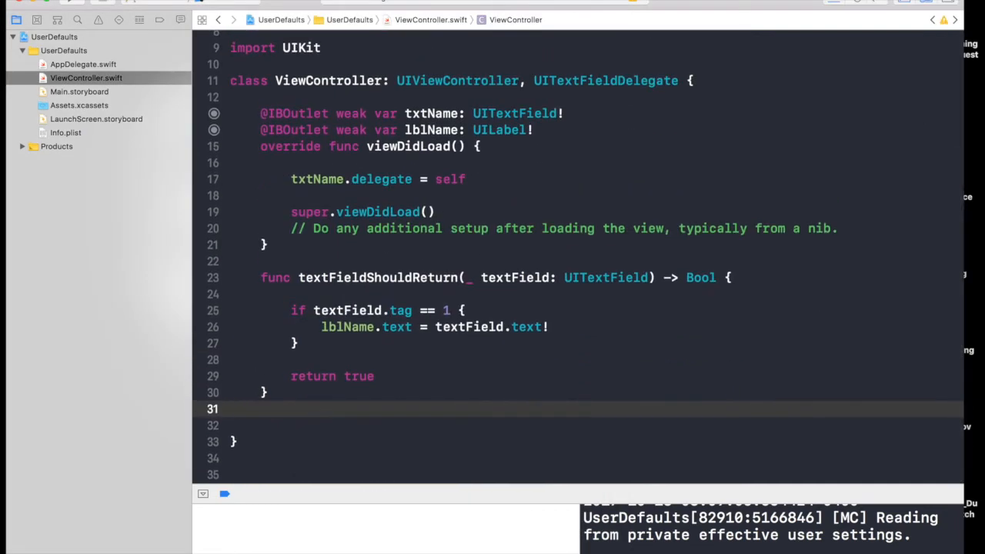
scroll("up", 3)
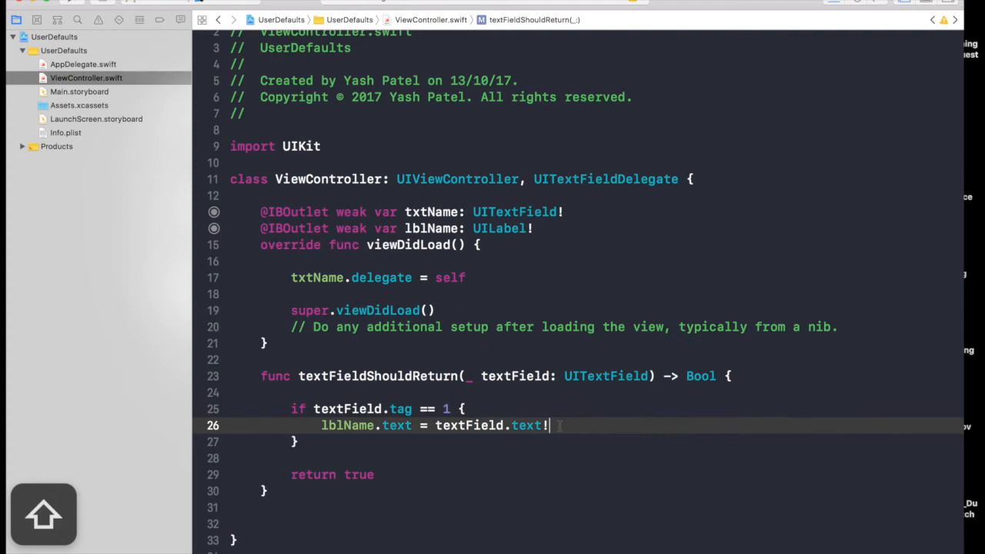
type("U")
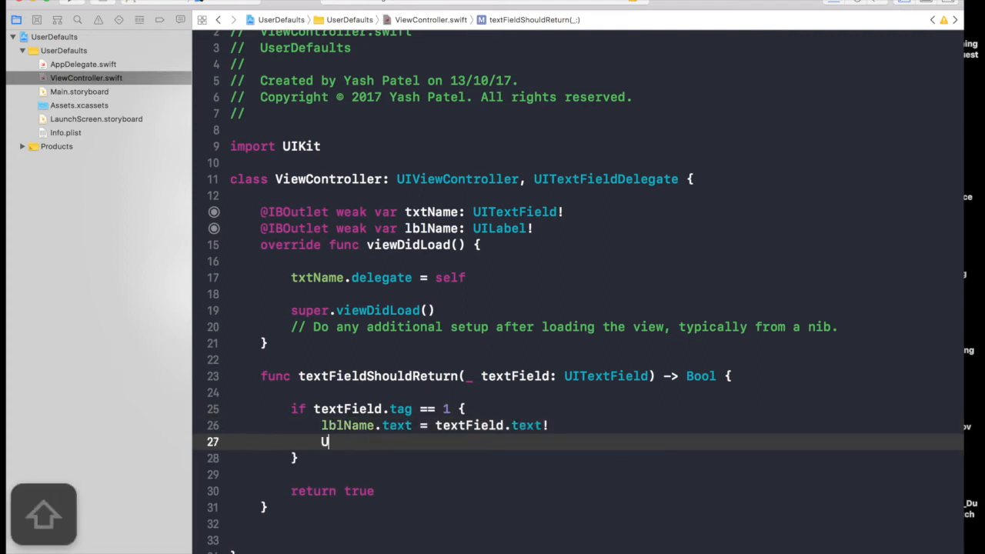
type("serDefaults.st")
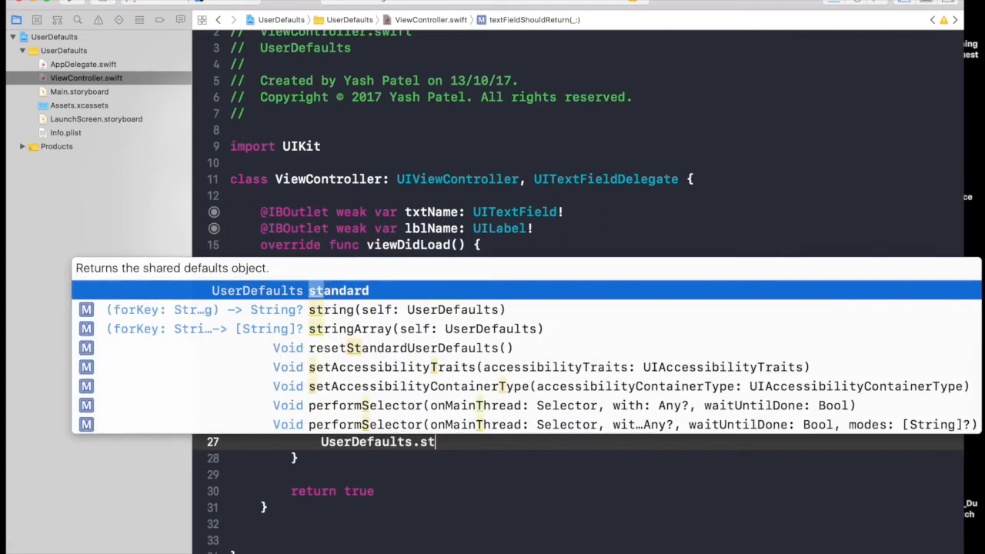
type("andard.set")
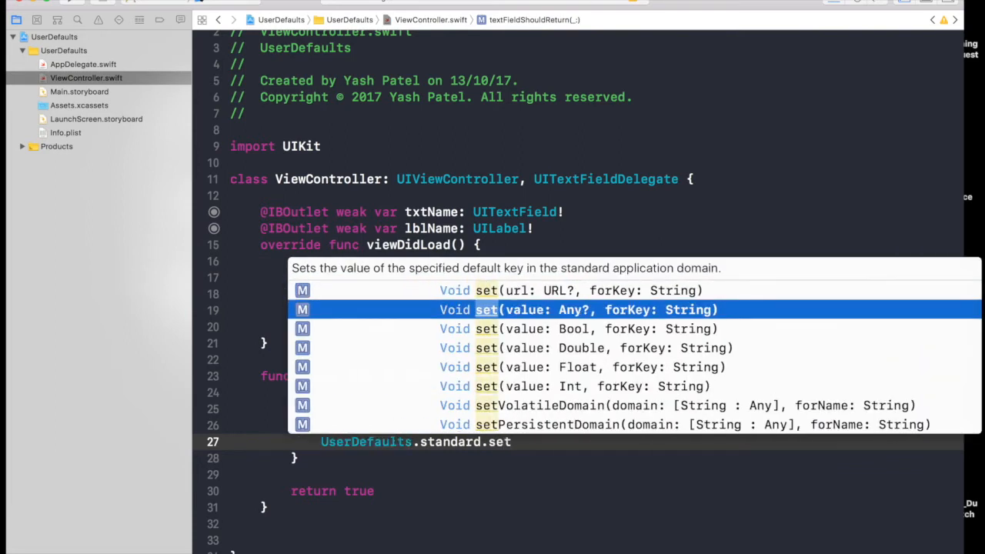
left_click(578, 309)
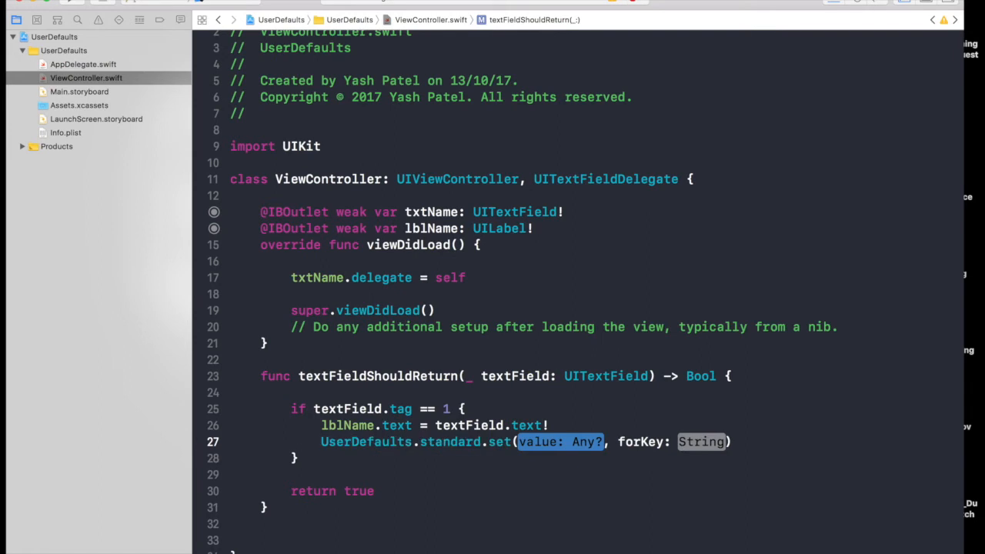
type("textField.text!")
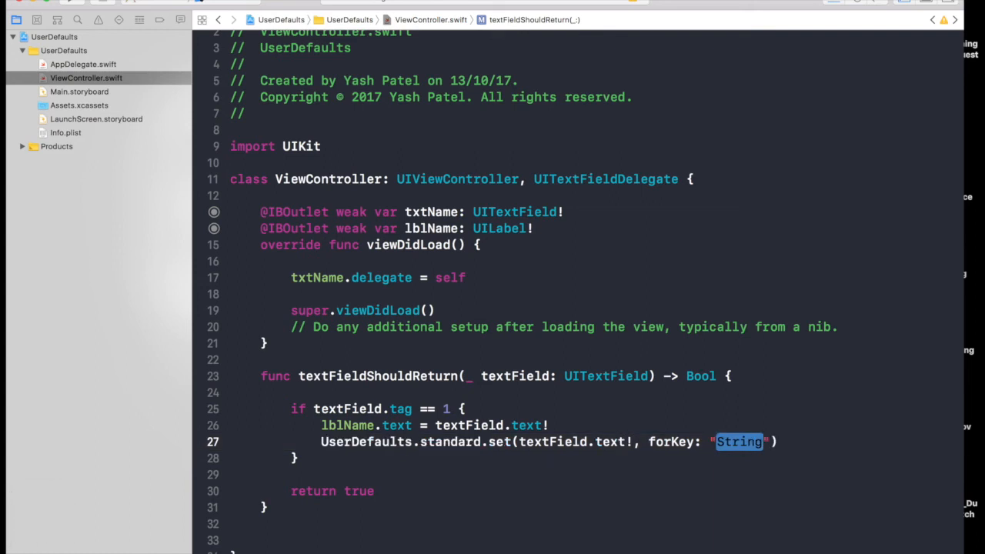
type("name")
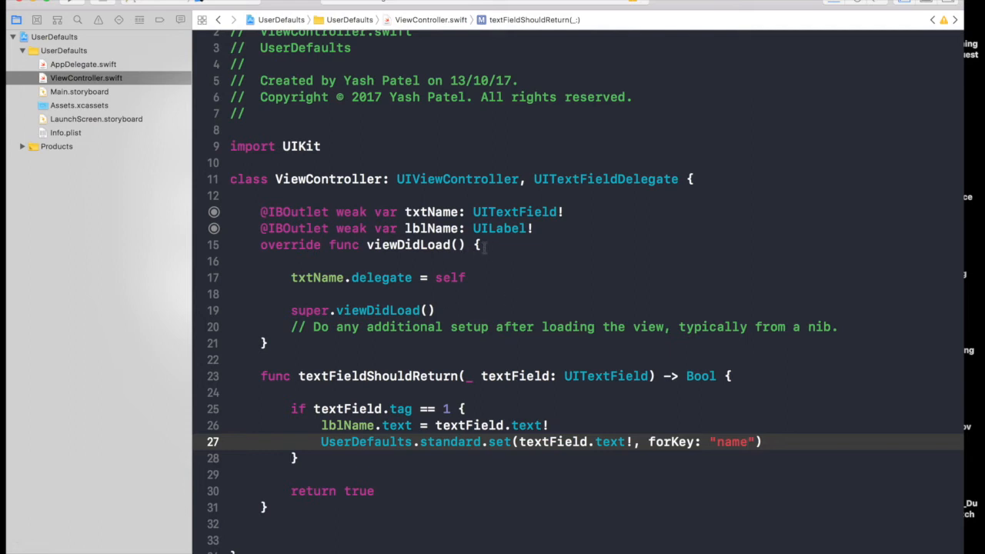
In viewDidLoad, add if let name = UserDefaults.standard.value(forKey: "name") as? String { lblName.text = name }
left_click(575, 245)
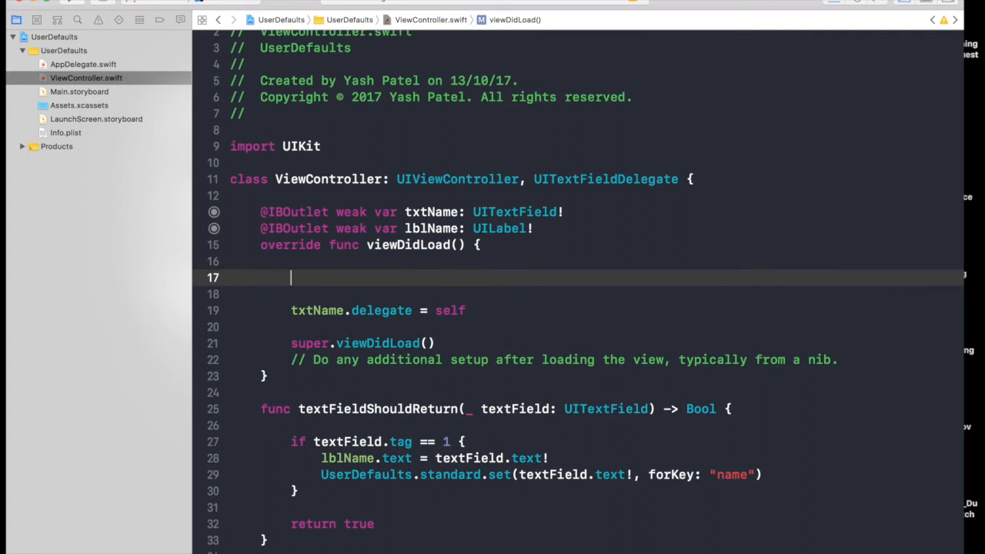
type("if let name =")
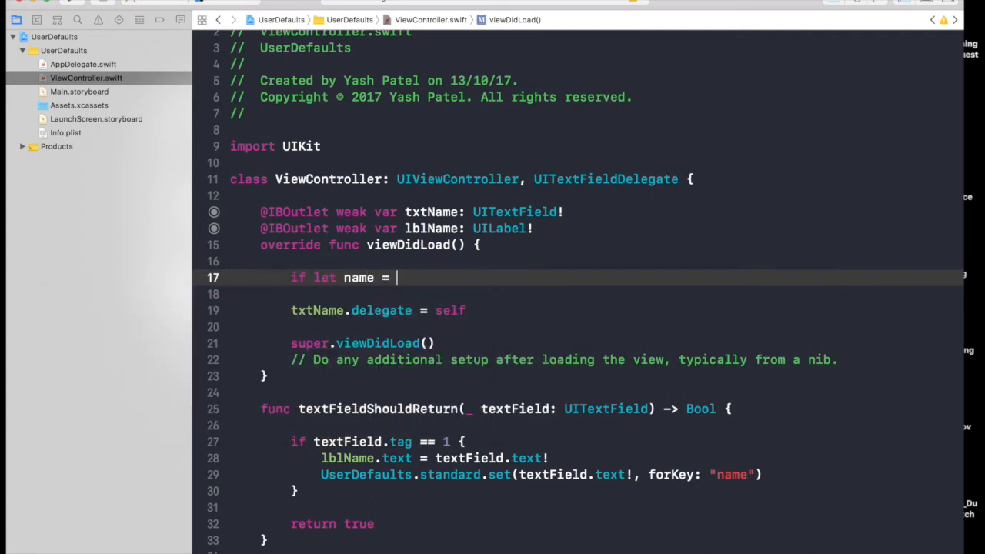
type("UserDefaults")
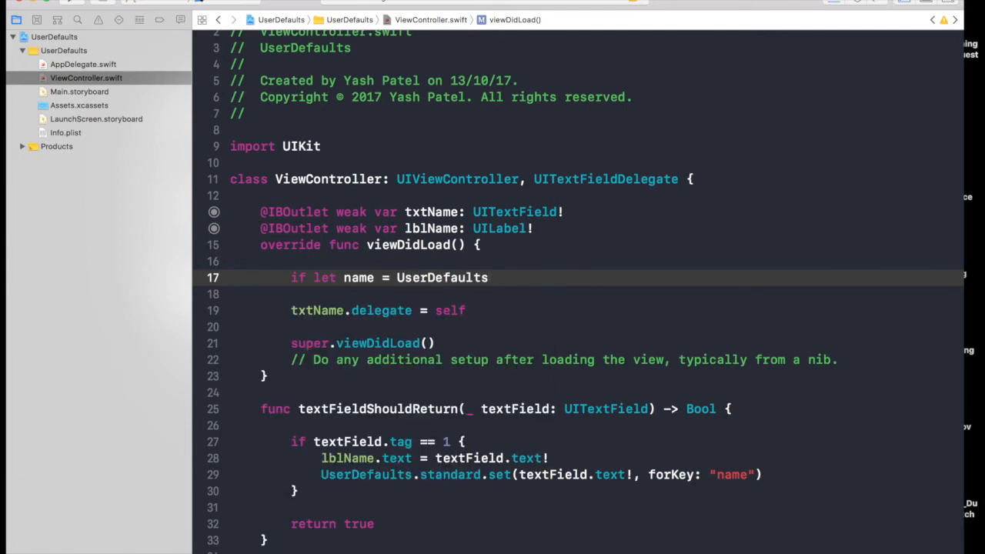
type(".standard.")
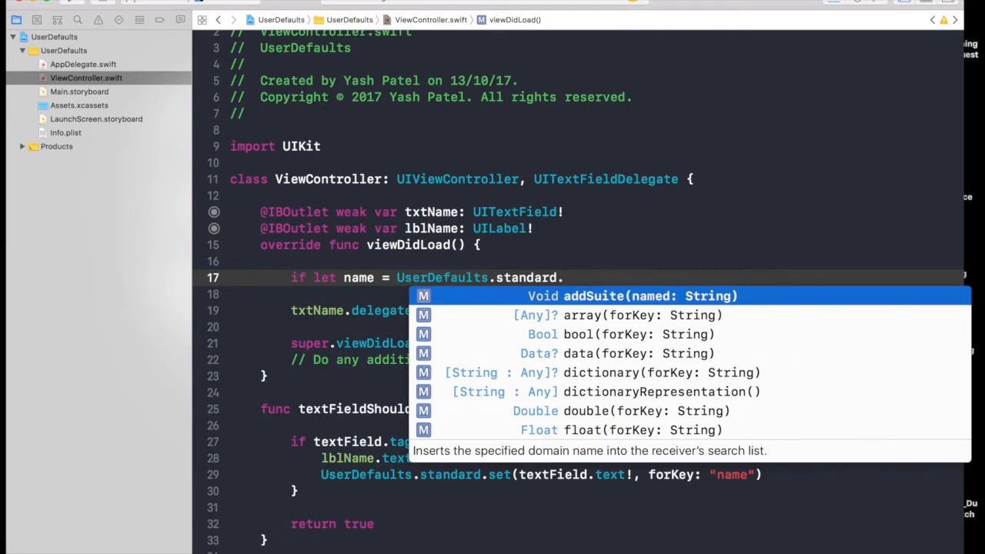
type("value(forKey: \"String")
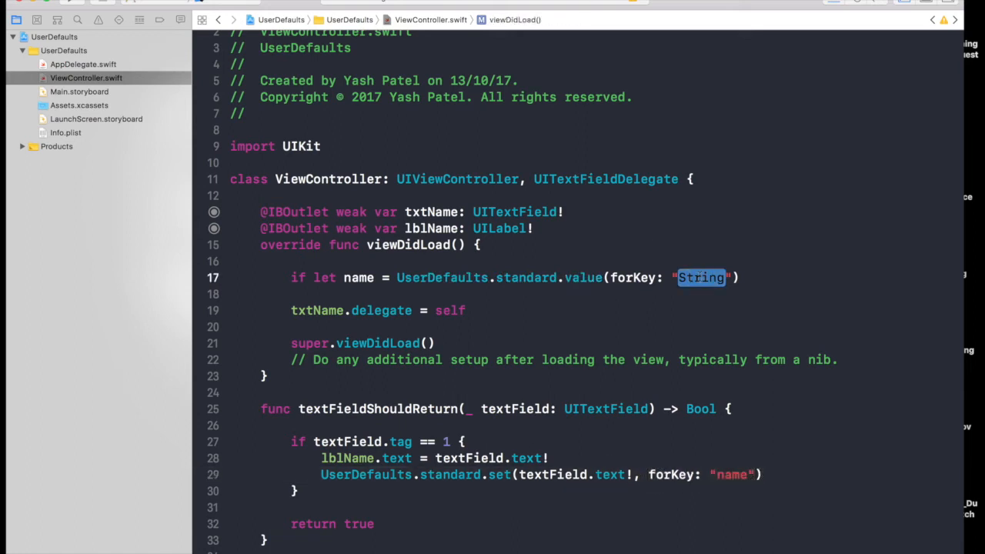
type("name")
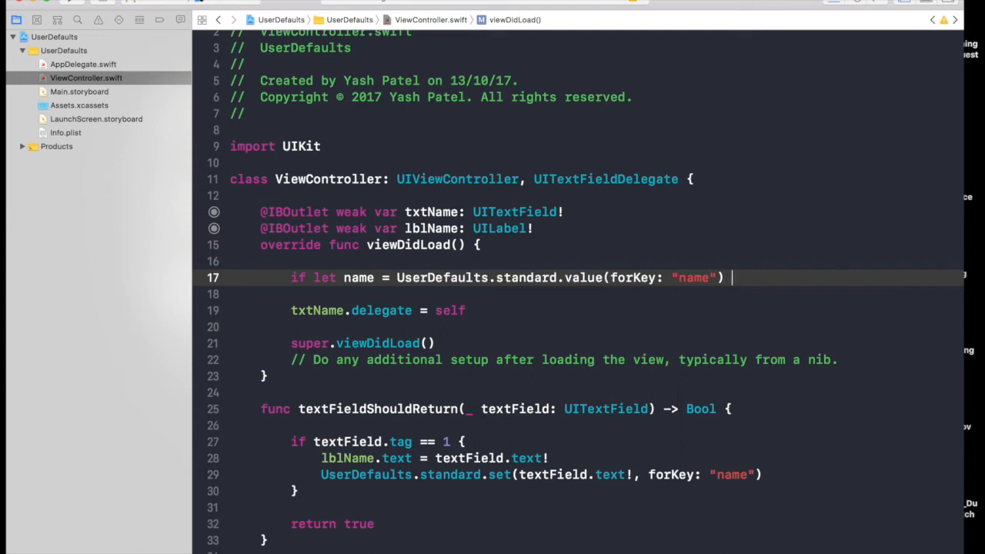
type("as?")
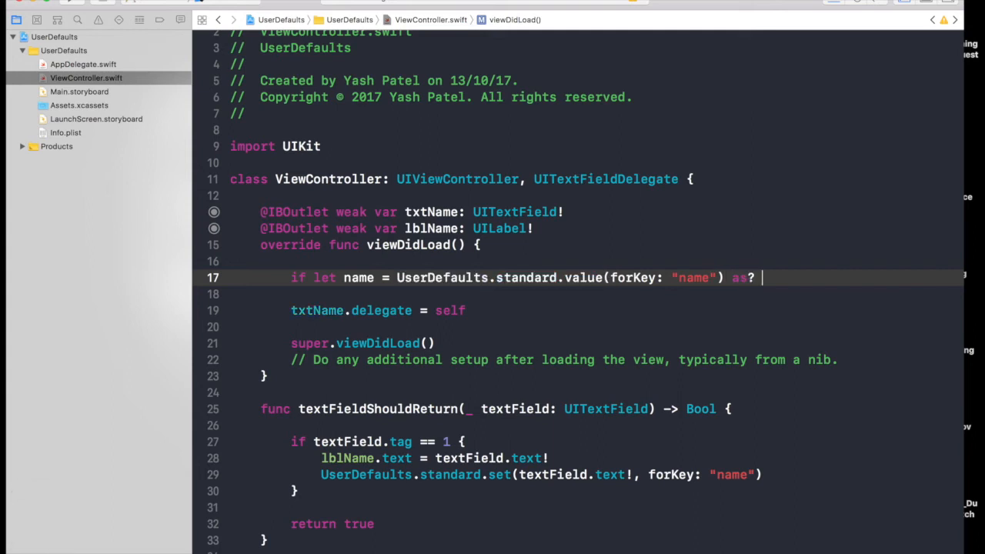
type("String {")
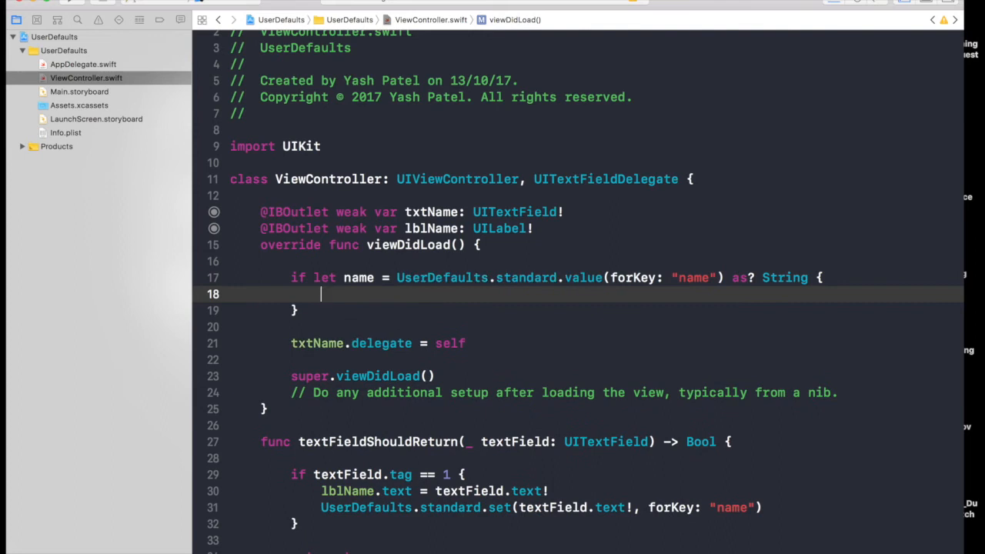
type("lblName.")
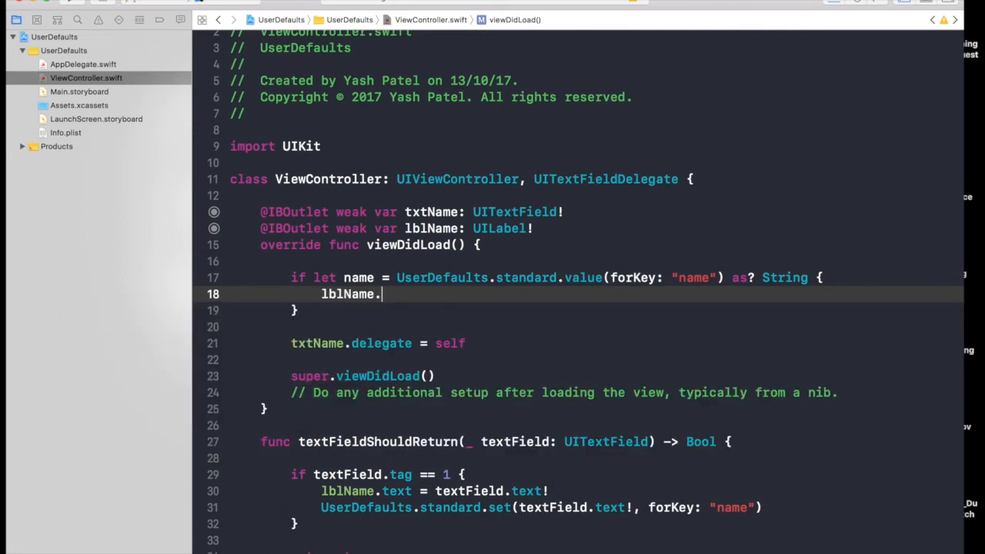
type("text =")
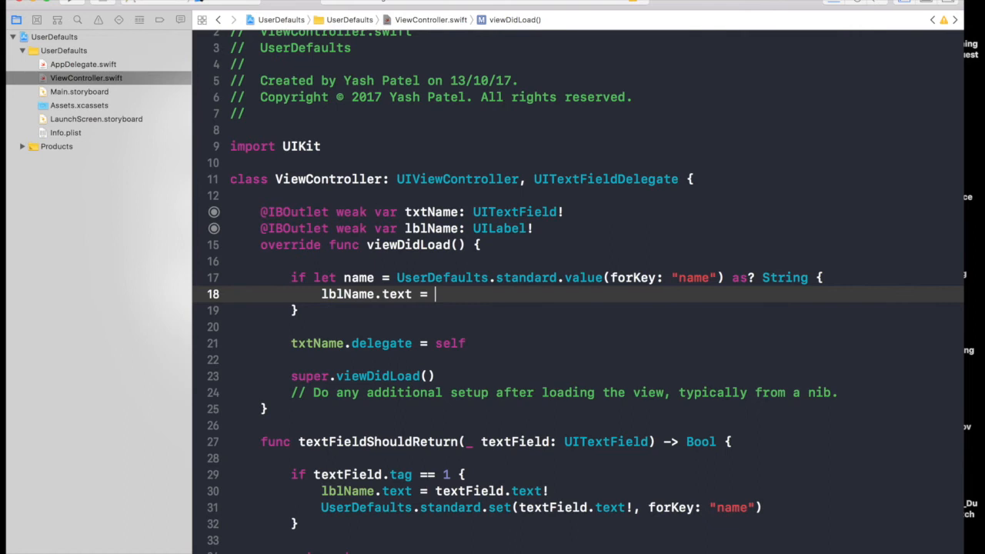
type("name")
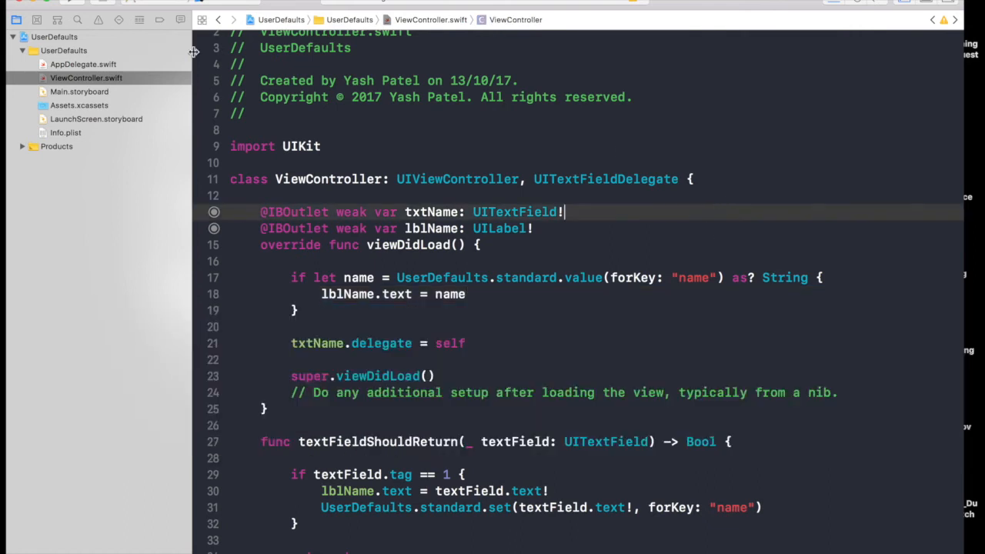
mouse_move(67, 6)
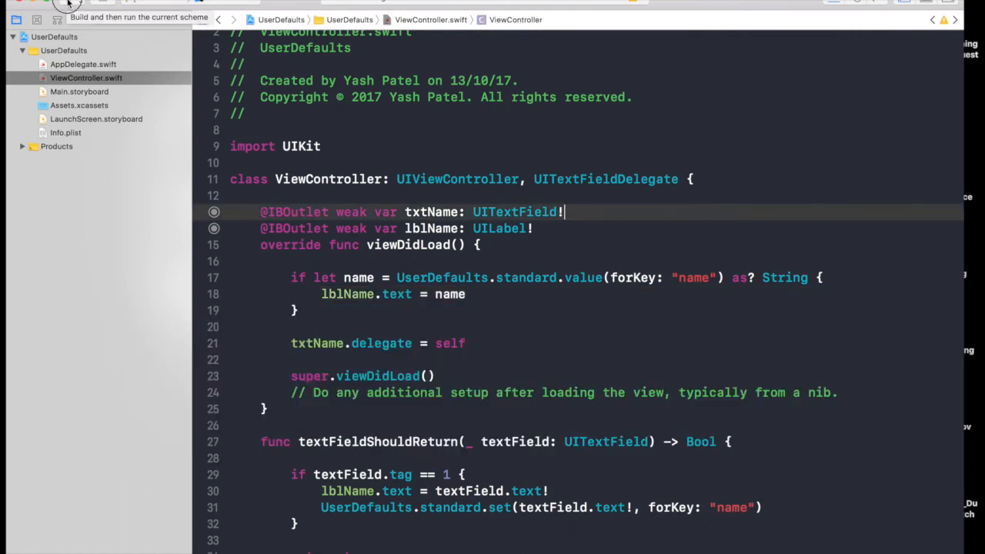
Rebuild and run the app, submit the name Yash, then go to the Simulator home screen
left_click(65, 6)
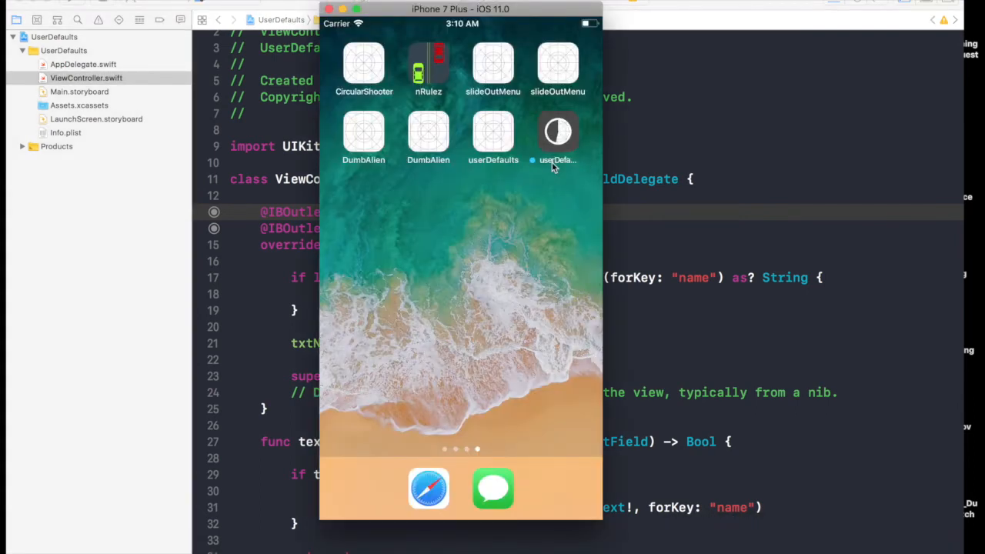
left_click(556, 130)
type("Ya")
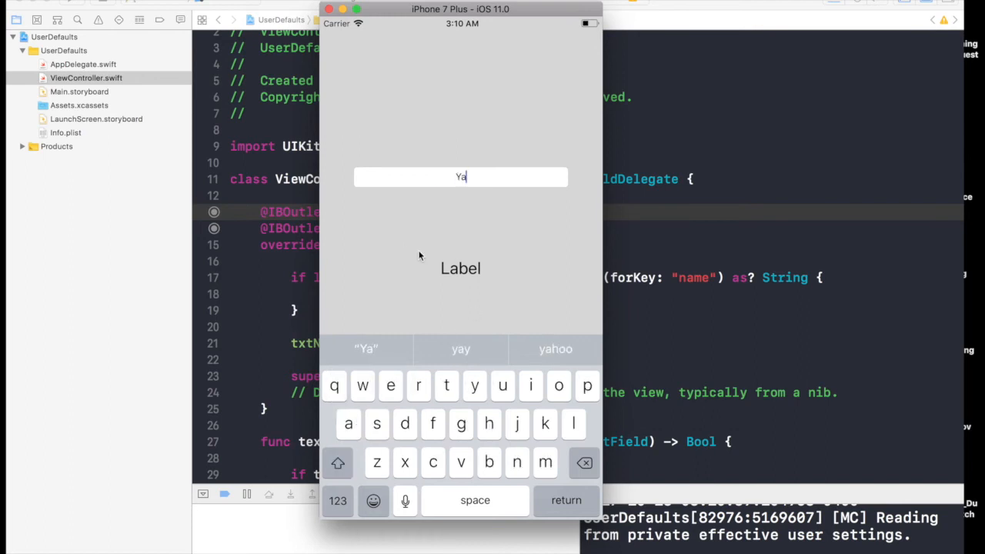
mouse_move(477, 275)
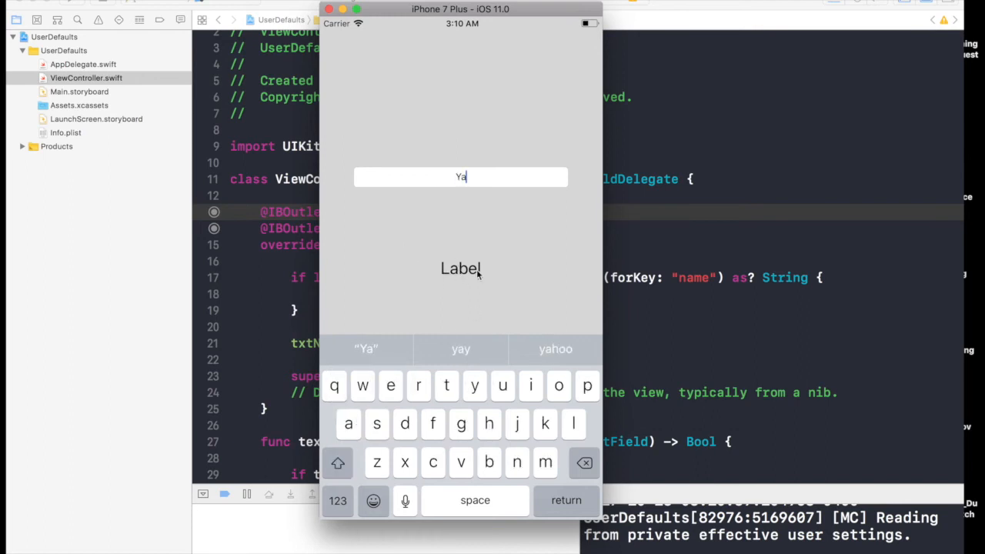
left_click(377, 423)
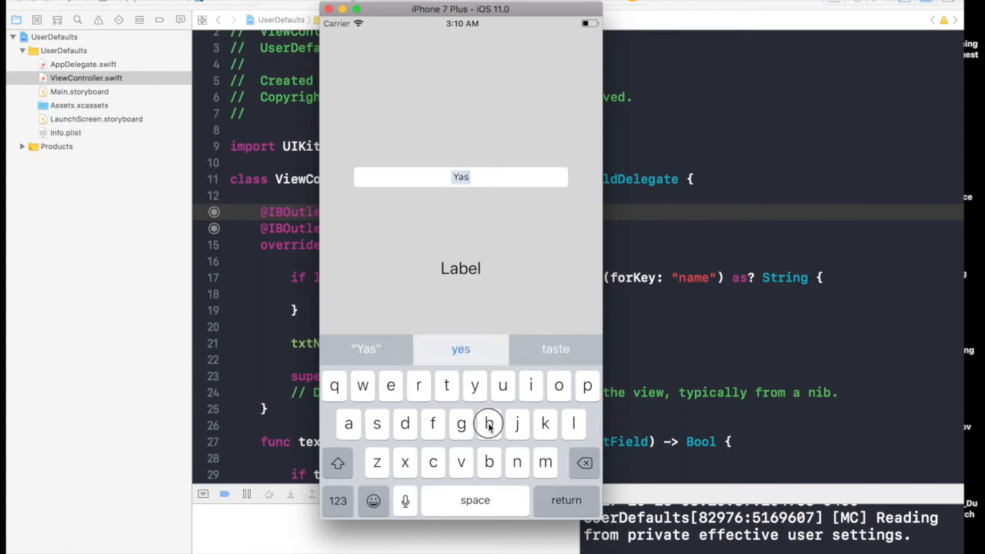
left_click(489, 424)
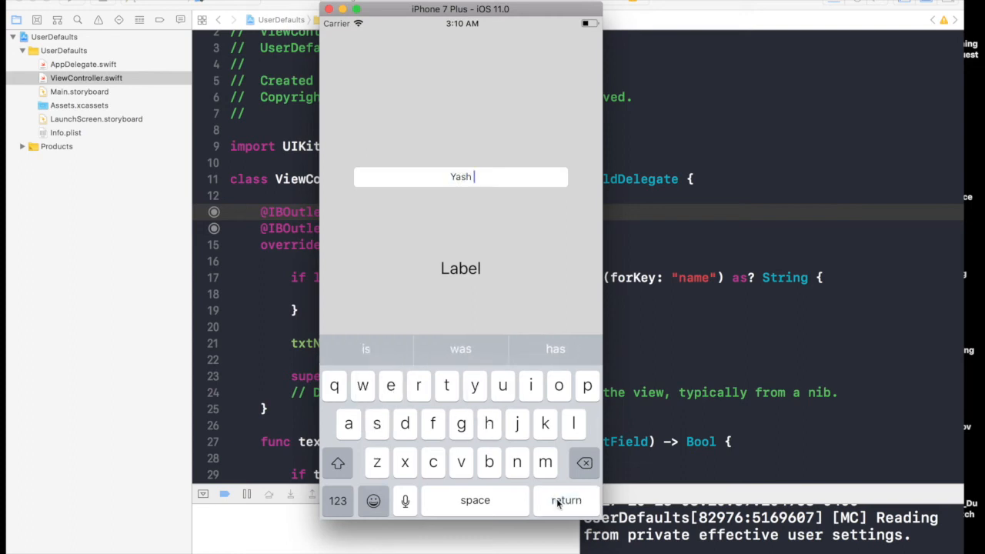
left_click(567, 500)
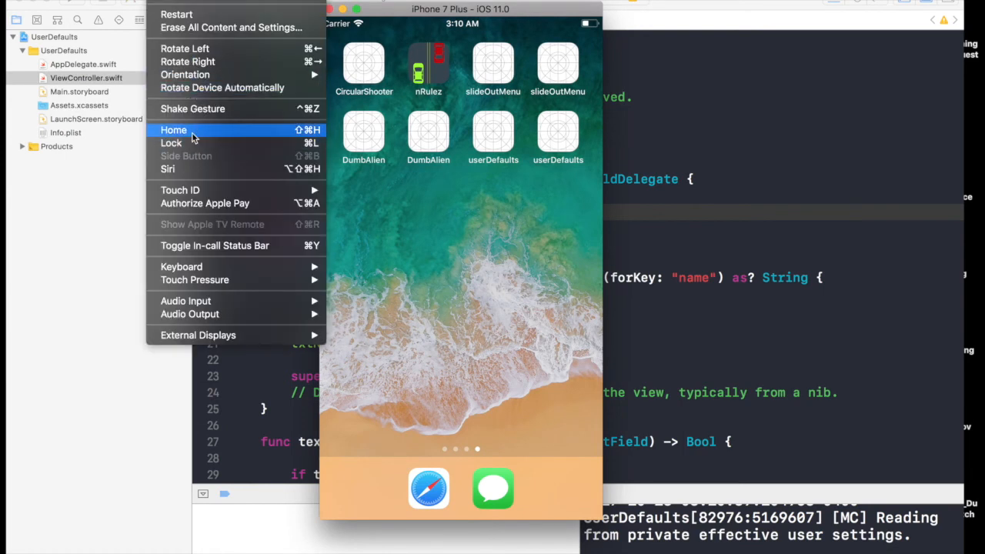
left_click(173, 129)
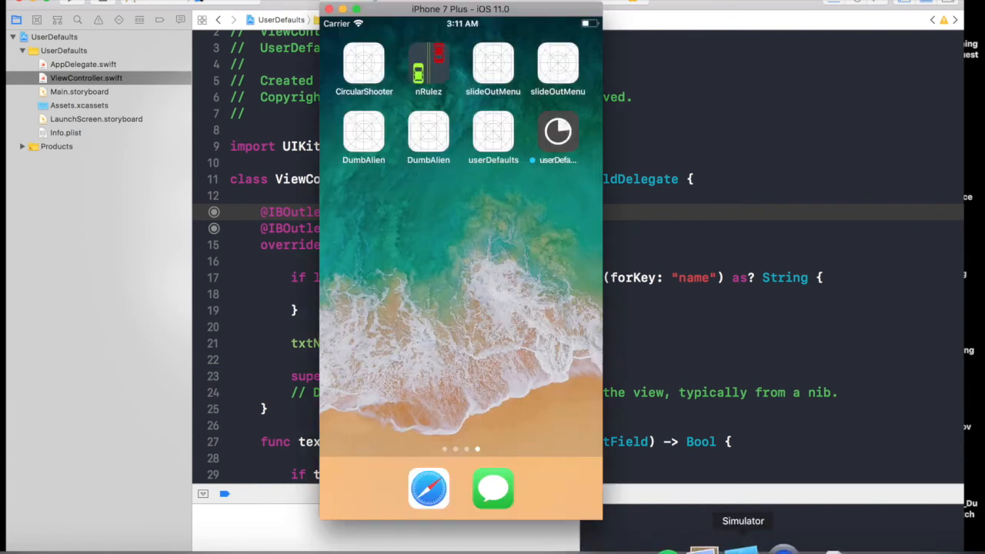
Relaunch the userDefaults app to see the saved name Yash, then enter the new name Dog
left_click(557, 130)
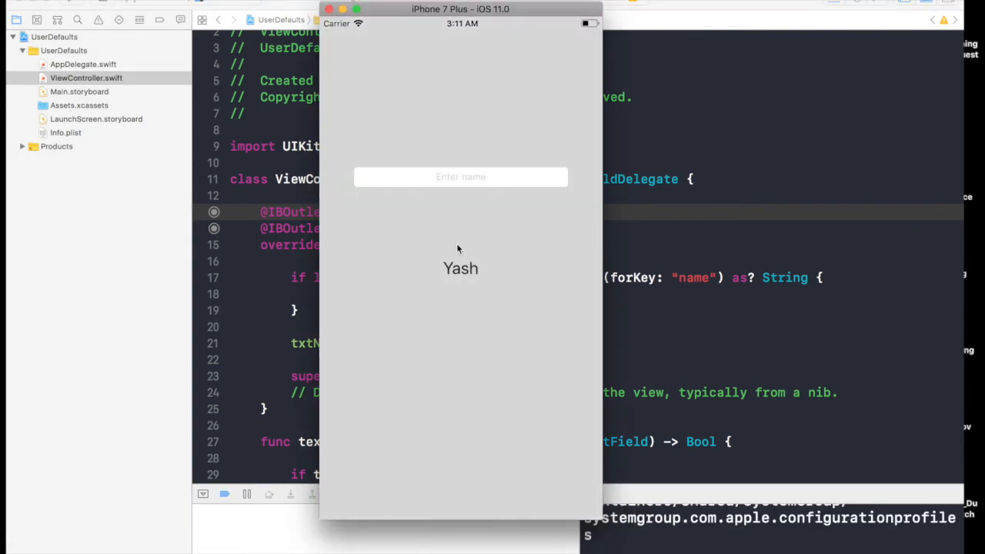
mouse_move(485, 268)
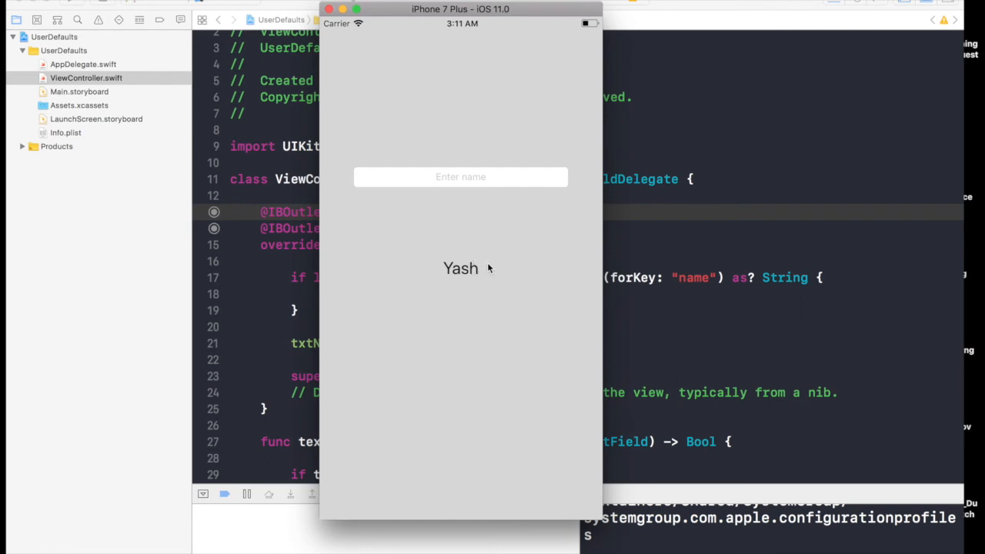
left_click(460, 176)
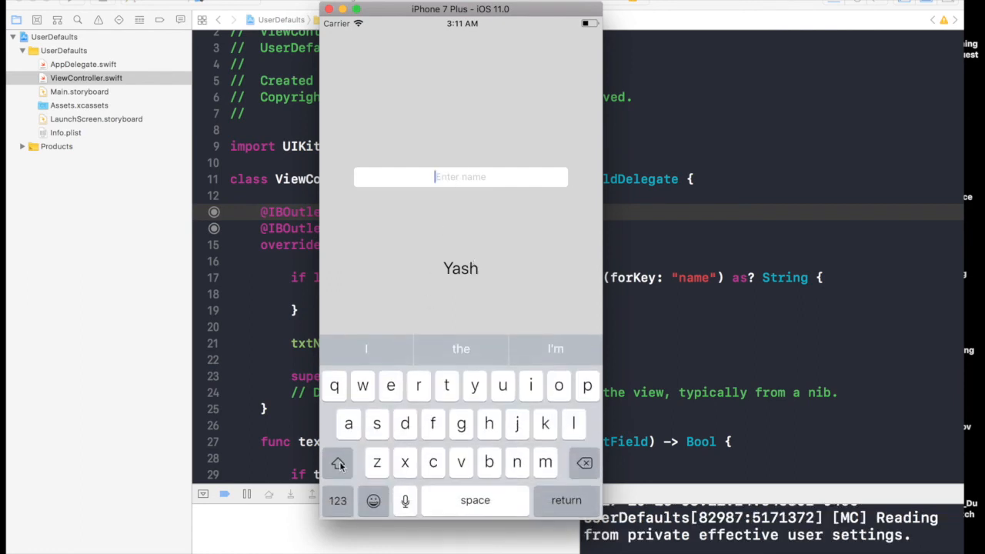
left_click(338, 462)
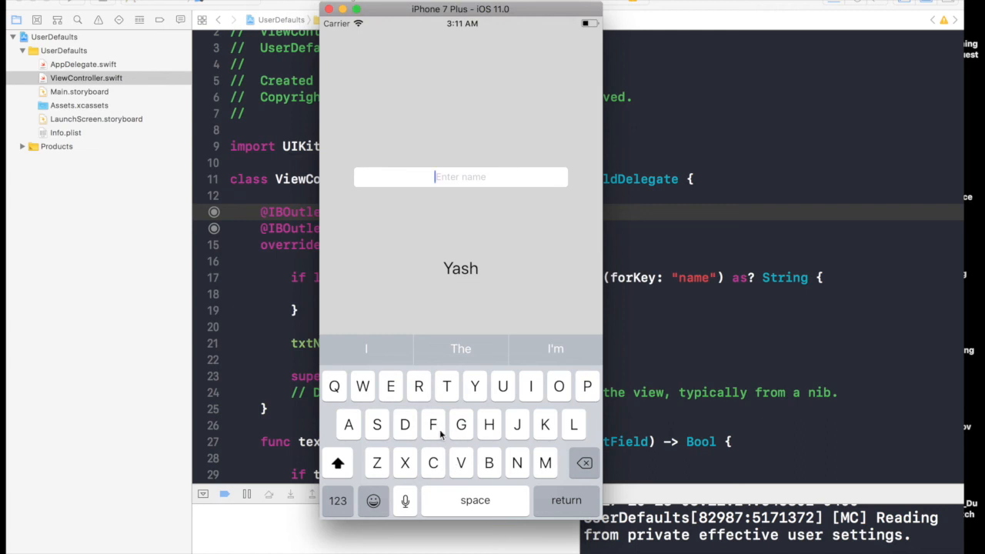
type("og")
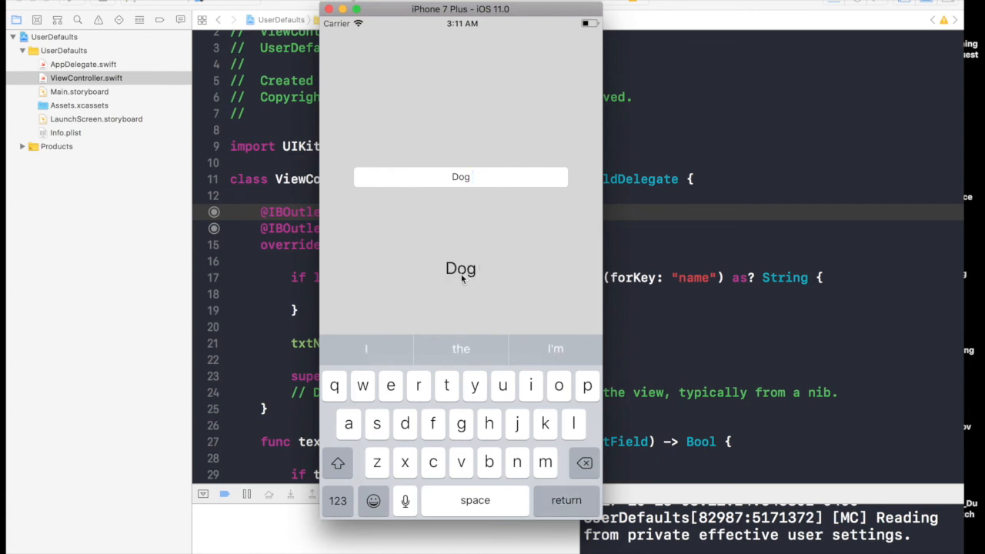
mouse_move(439, 347)
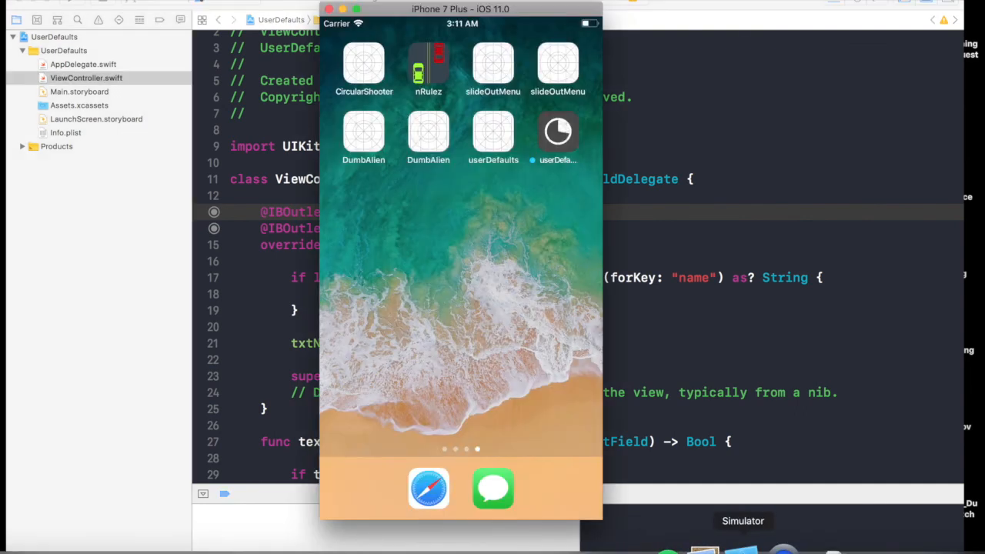
Return to the ViewController.swift code in the Xcode editor
left_click(558, 131)
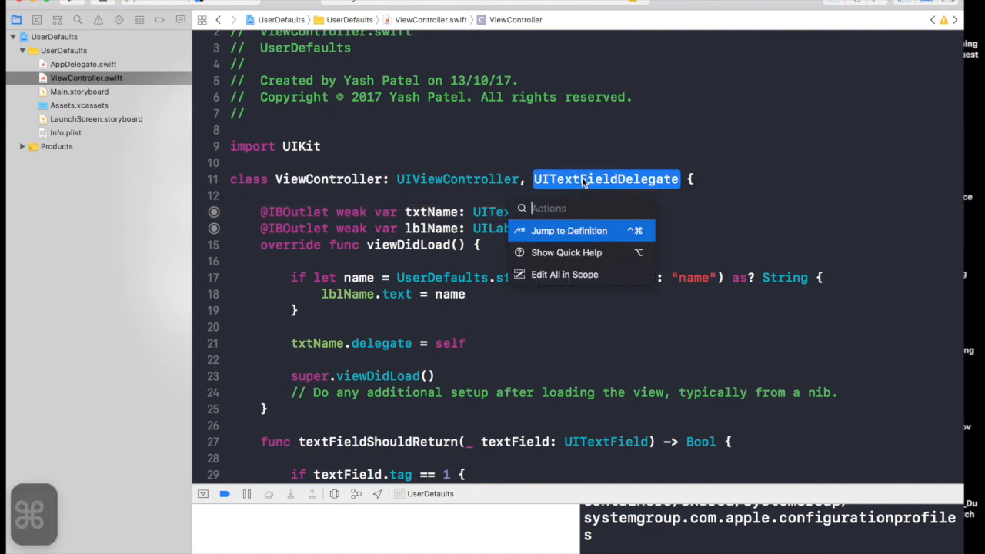
left_click(569, 230)
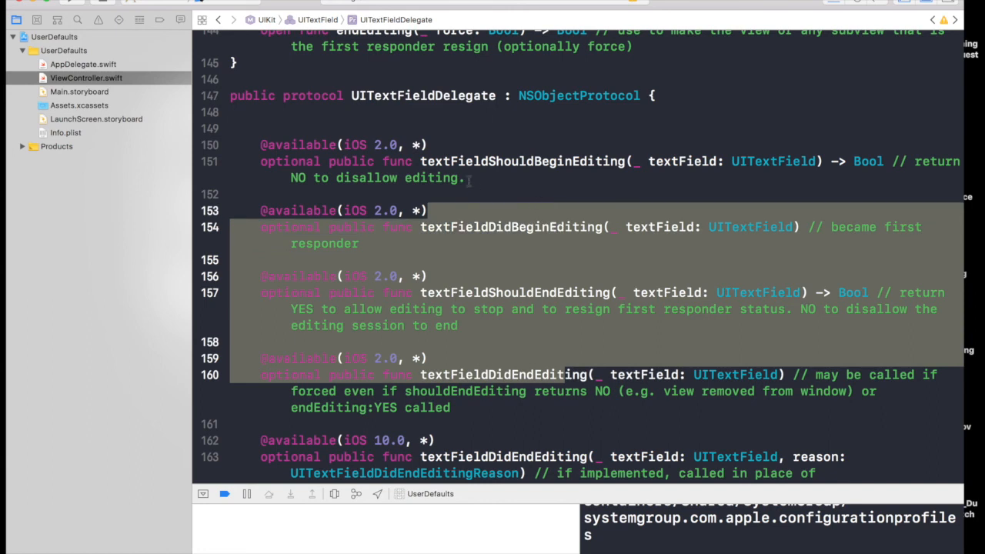
left_click(219, 19)
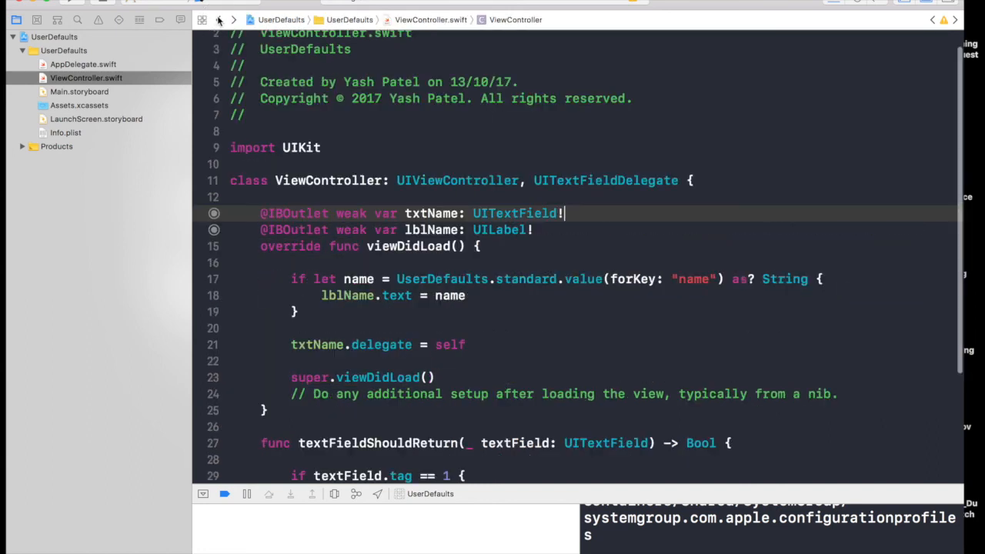